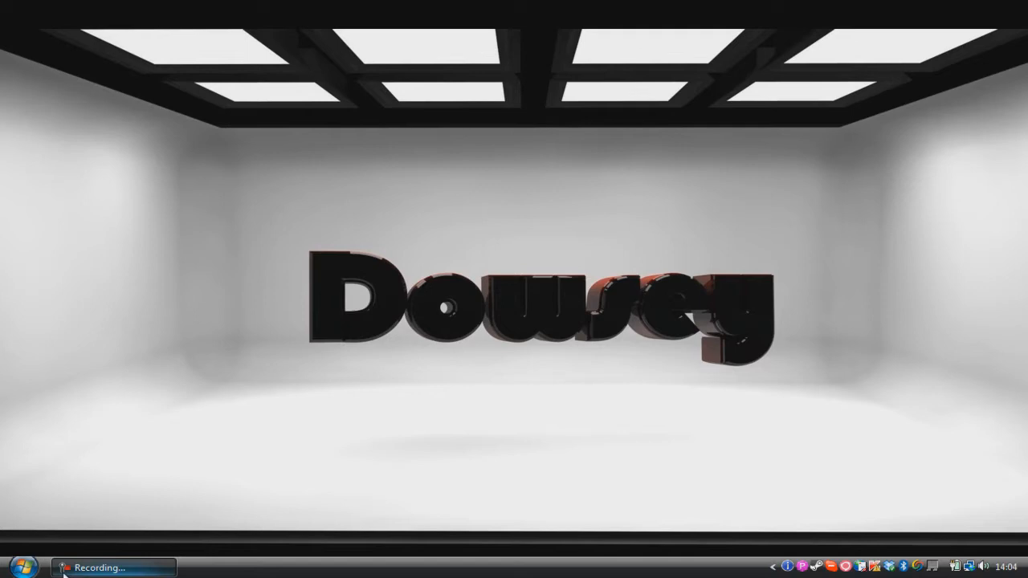
- In the Minecraft launcher options, set Force update and close the options
click(51, 569)
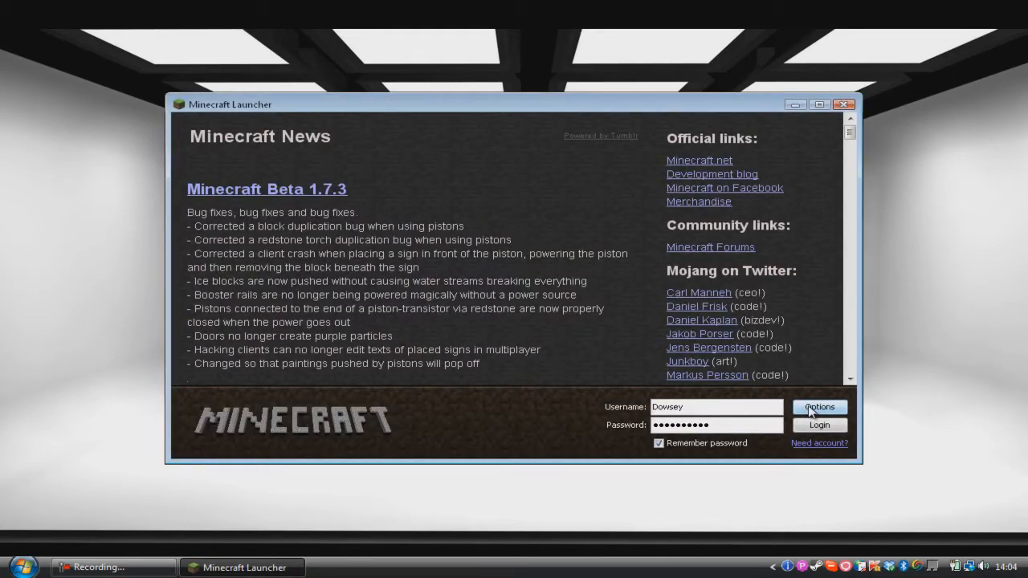
click(819, 408)
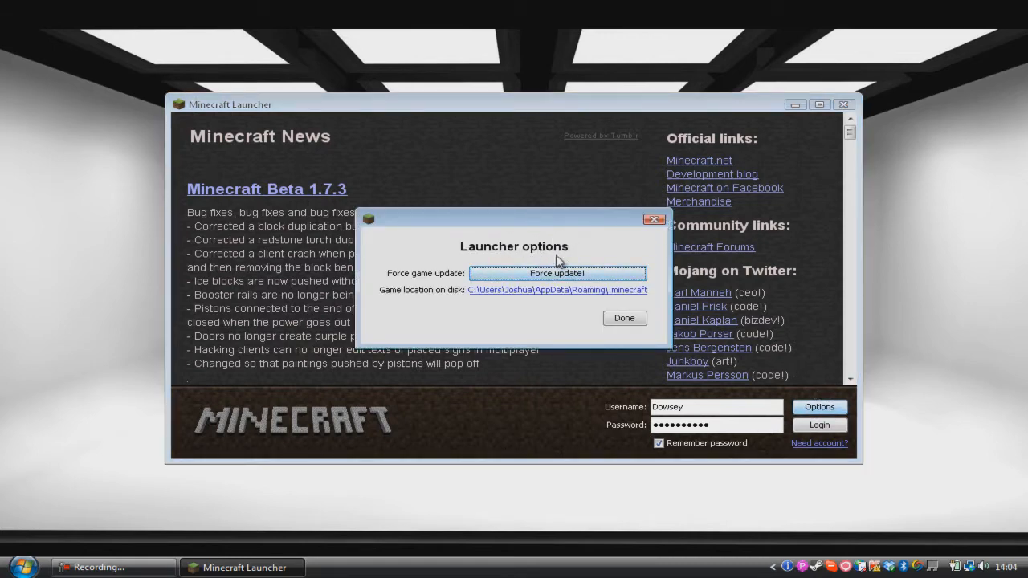
click(623, 318)
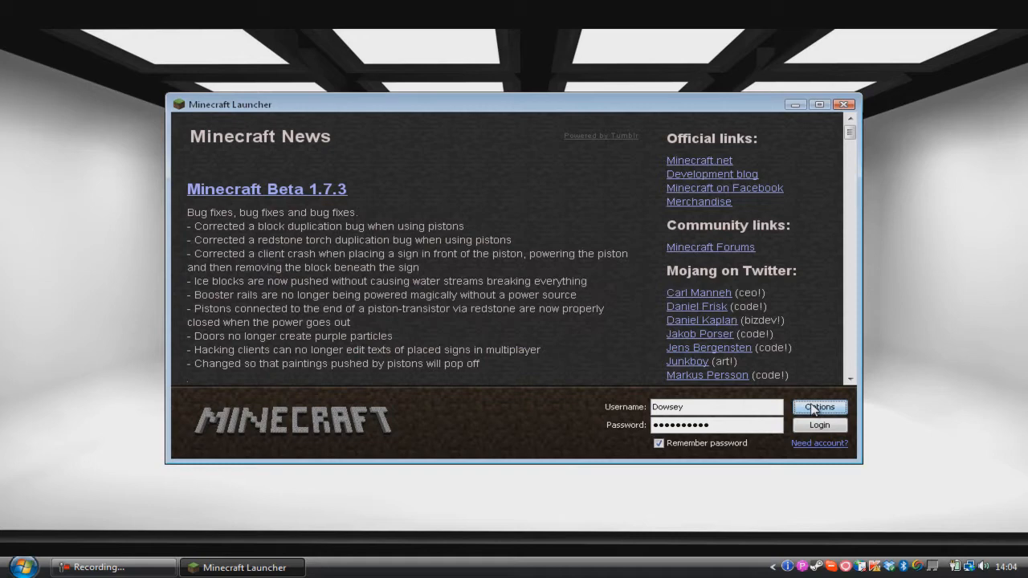
click(819, 408)
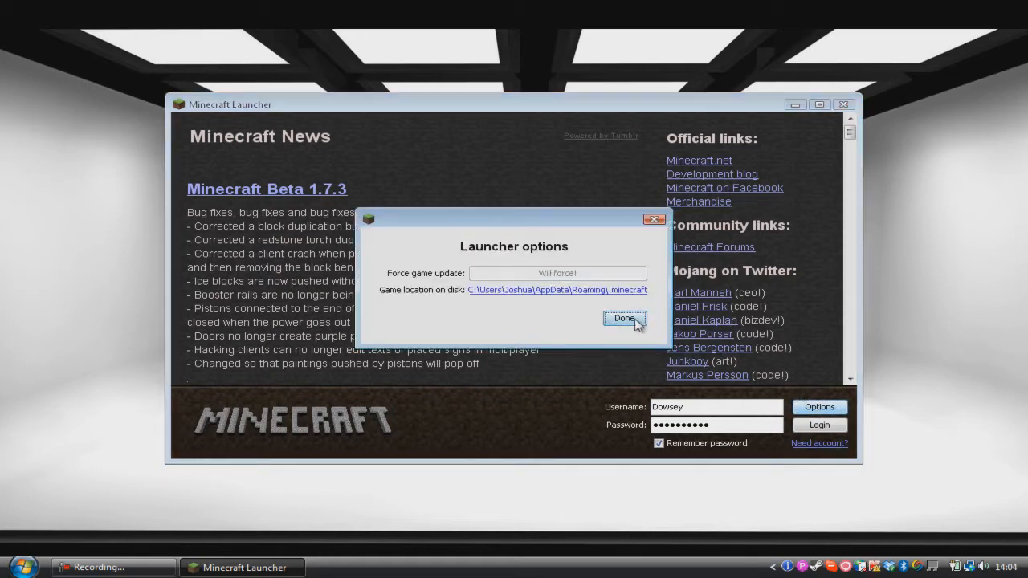
click(623, 318)
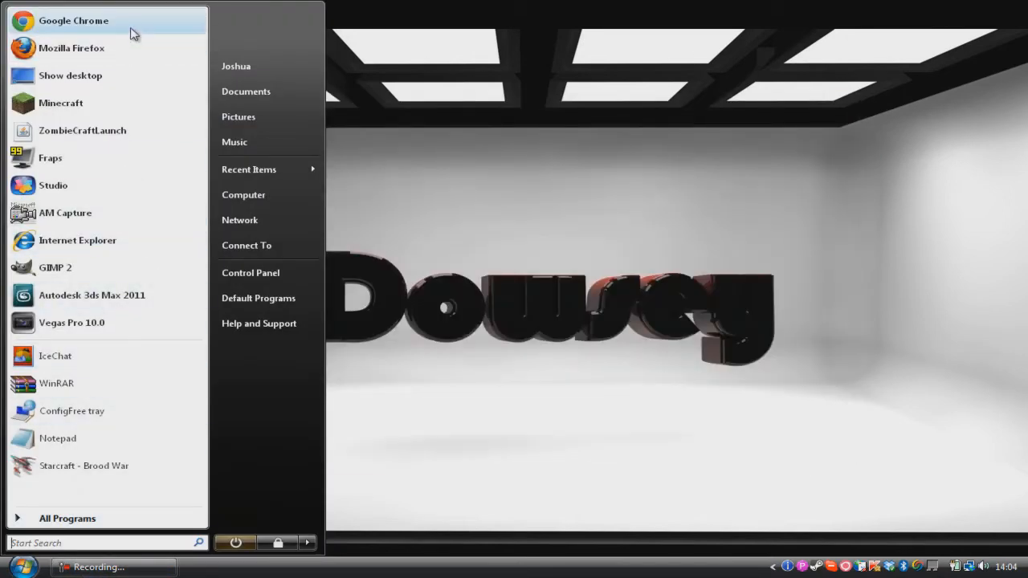
- Search Google for 'mo' creatures' and open the minecraftforum.net thread
click(74, 19)
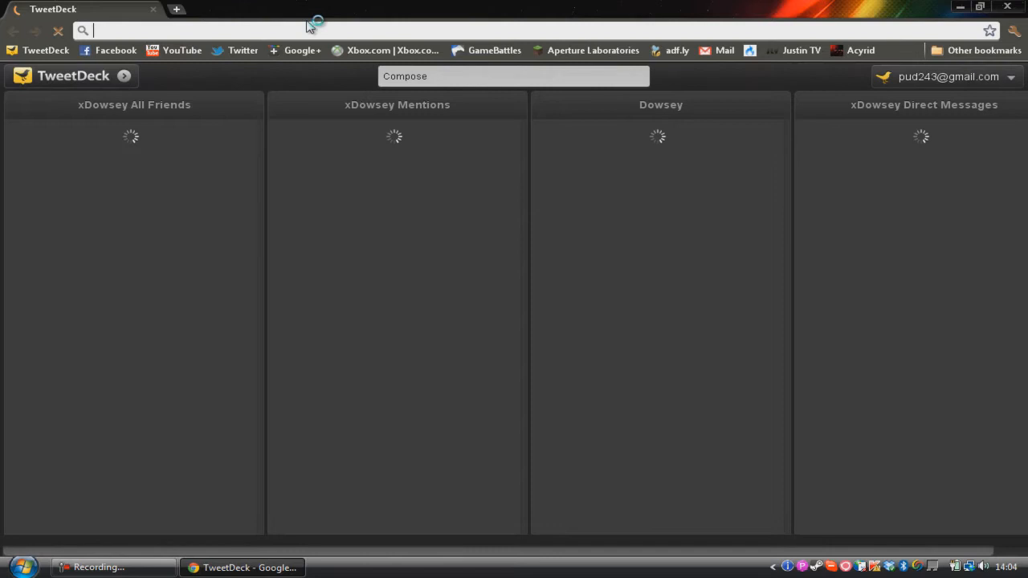
text(mo' creatures)
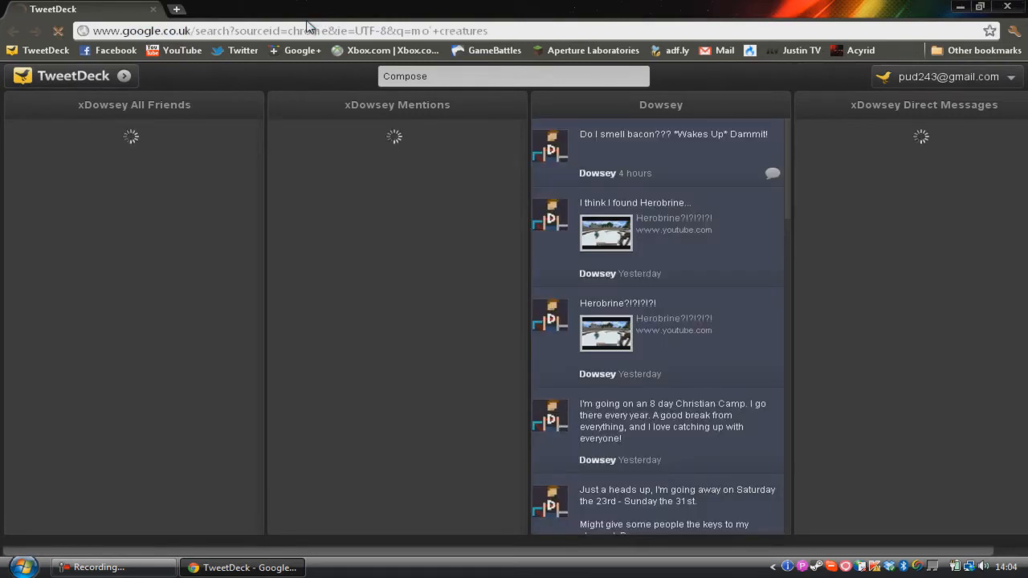
click(273, 31)
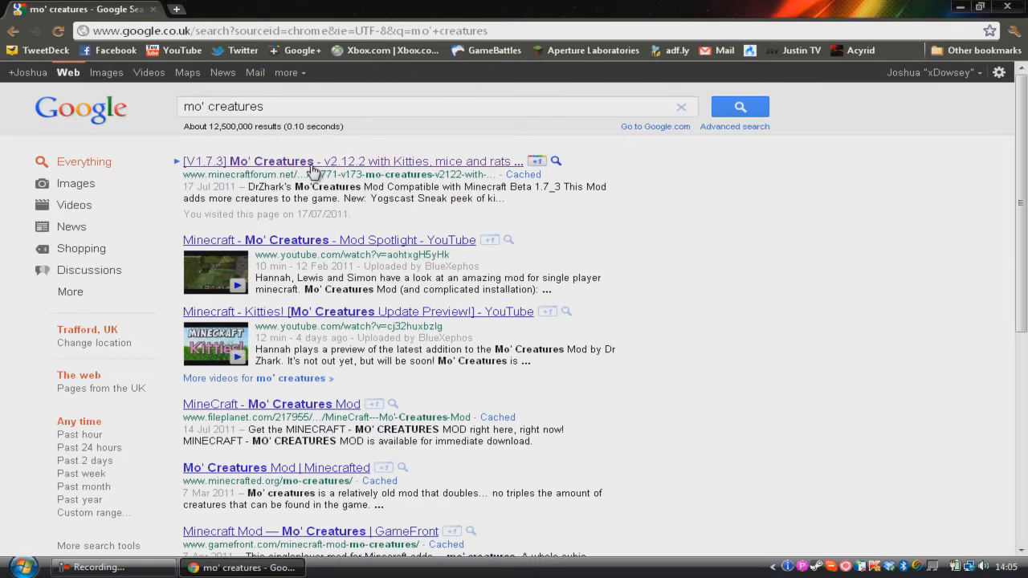
click(313, 160)
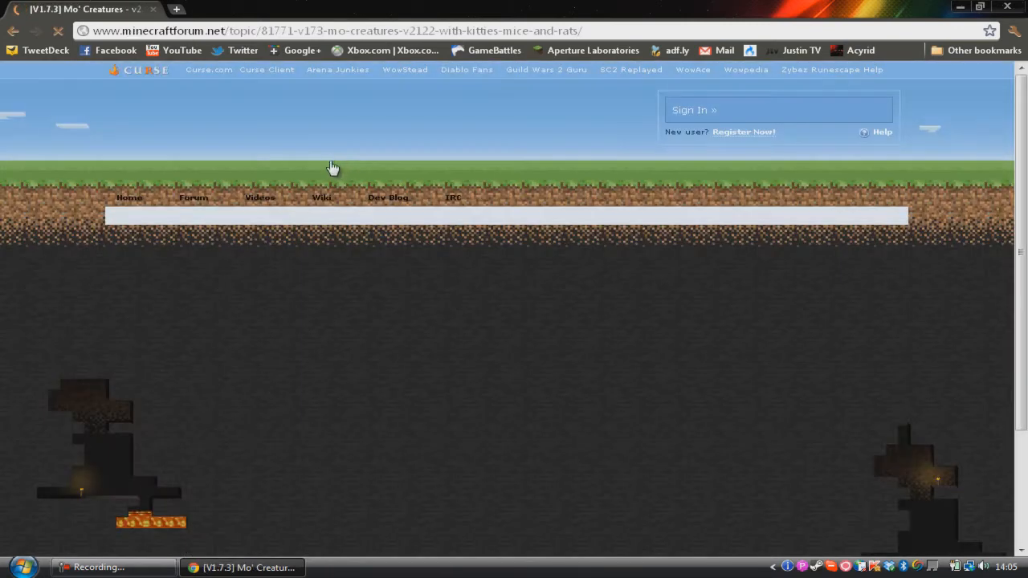
mouse_move(982, 145)
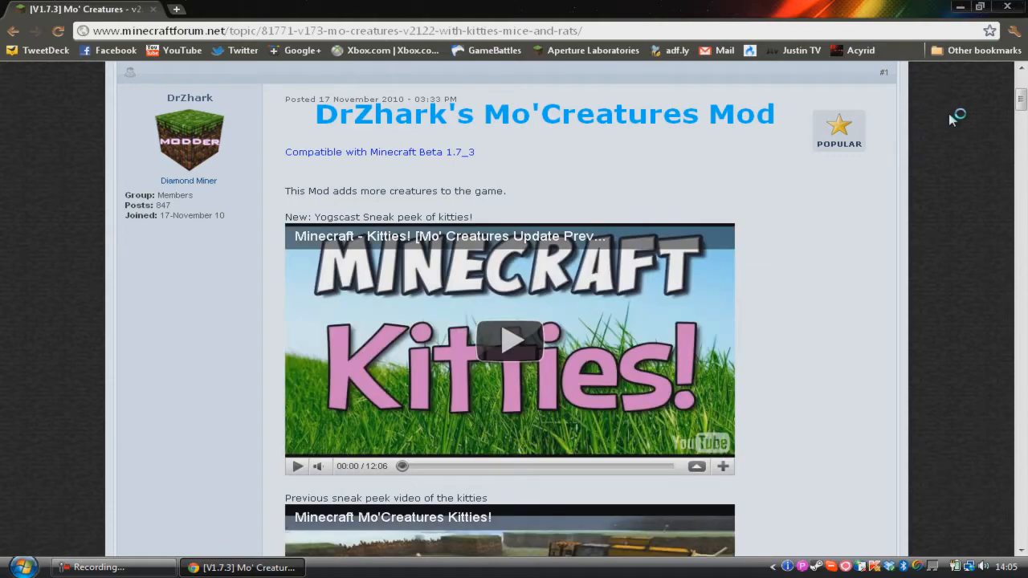
- Reach the Download the Mod section and reveal the spoiler install instructions
scroll(down, 3)
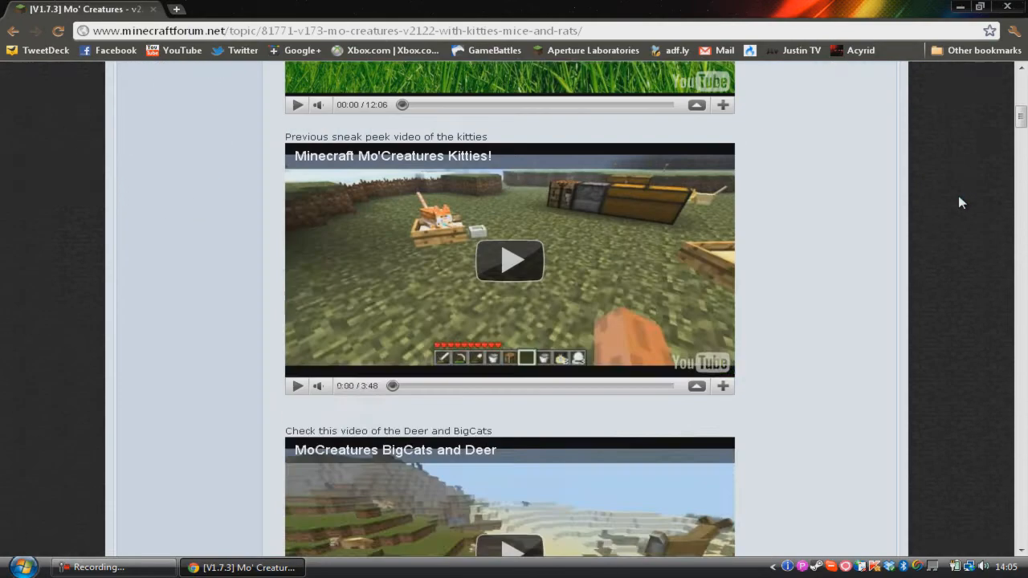
scroll(down, 3)
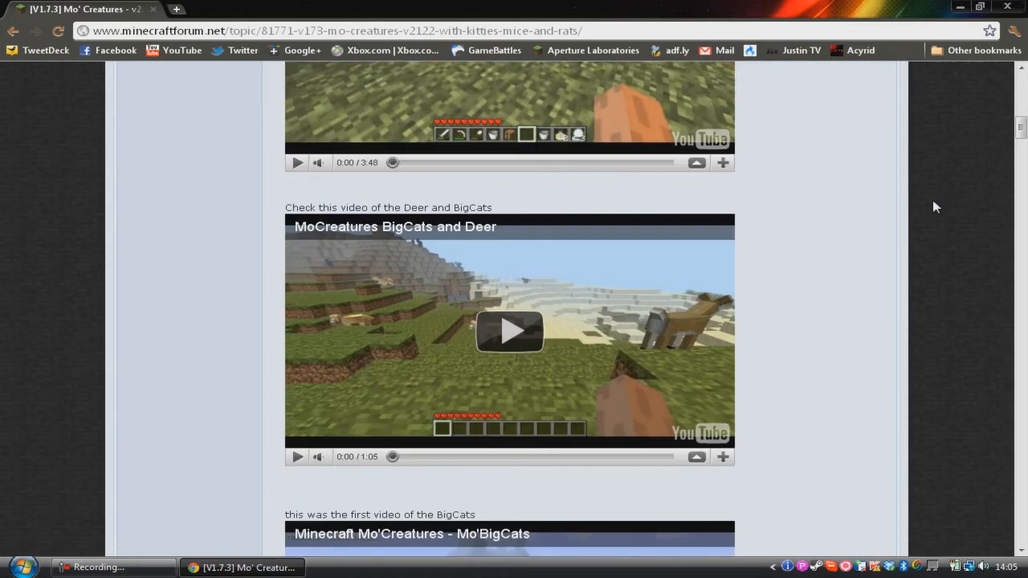
scroll(down, 3)
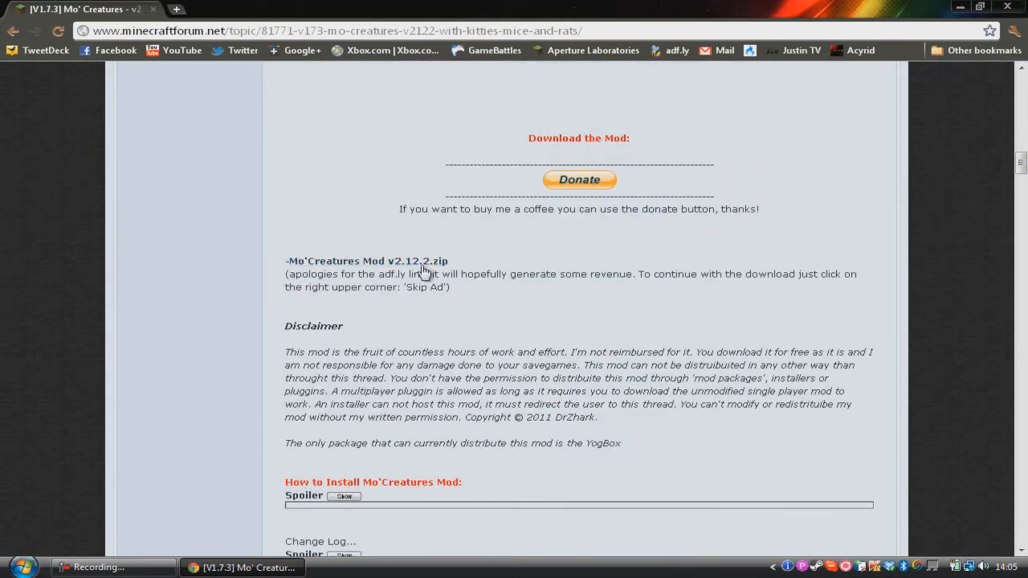
click(344, 496)
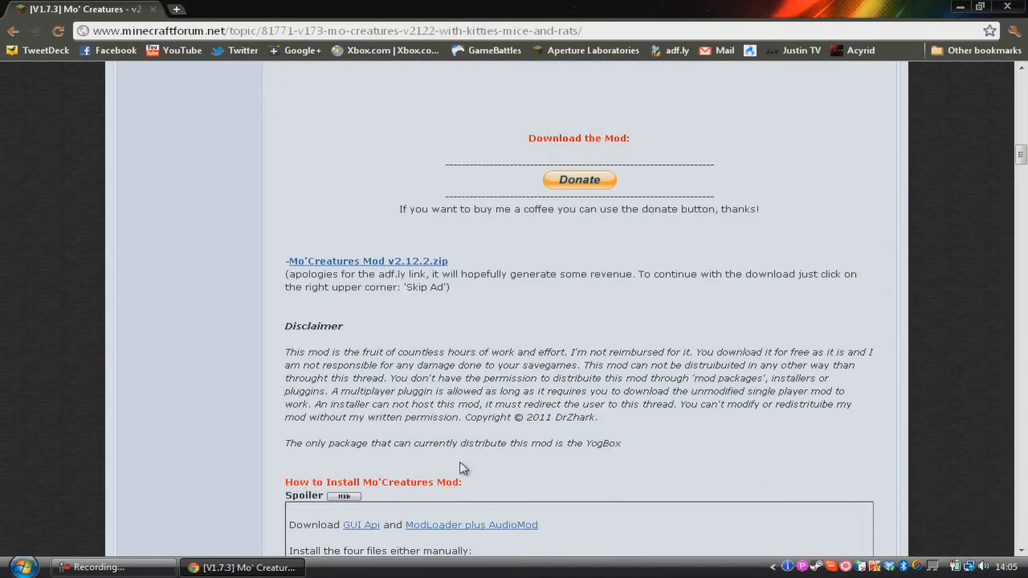
scroll(down, 3)
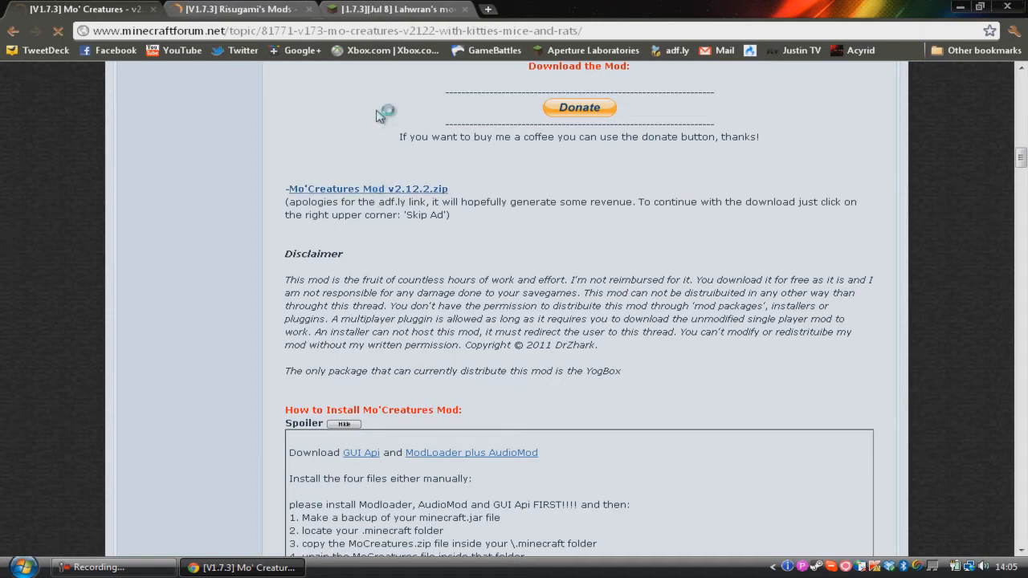
- Follow the Mo' Creatures zip link past the ad and start the MediaFire download
click(365, 190)
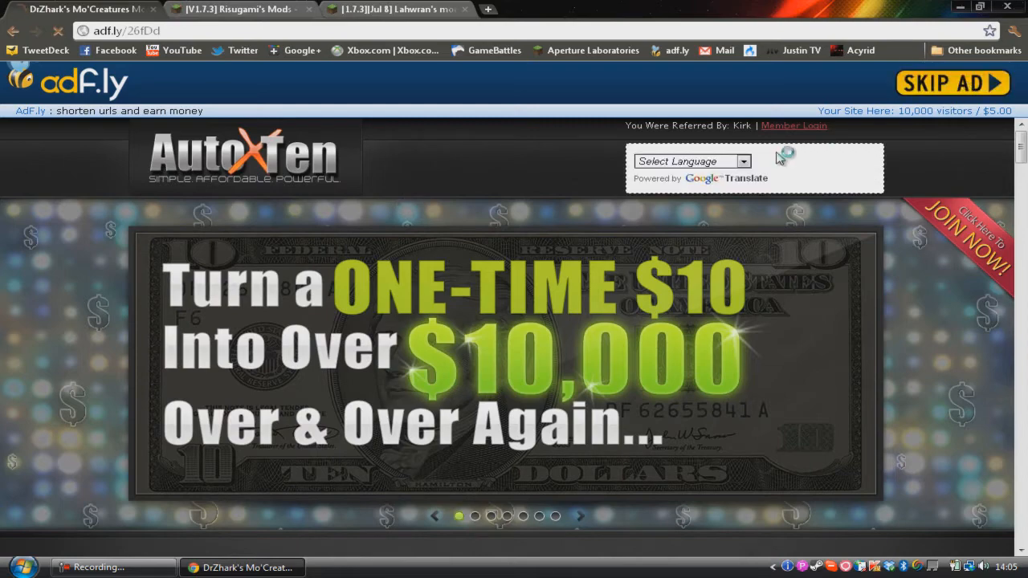
click(951, 83)
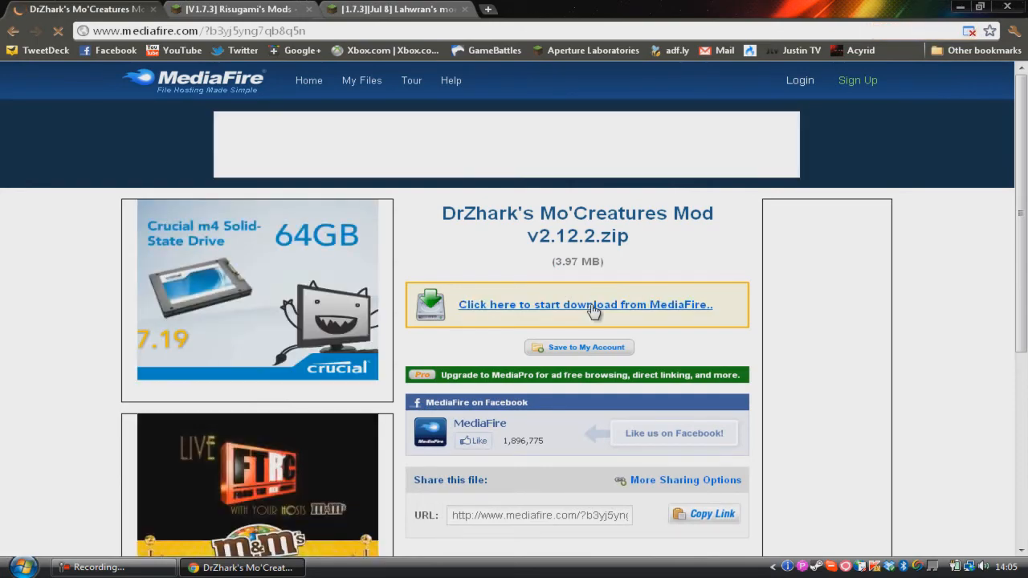
click(233, 12)
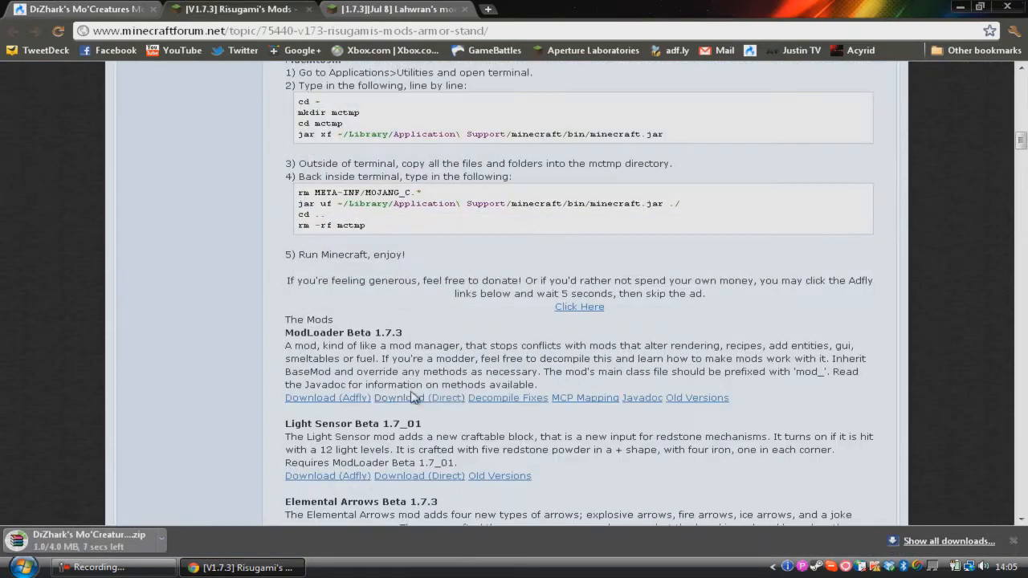
- Reveal the GUI API spoiler and follow its main download link
scroll(down, 3)
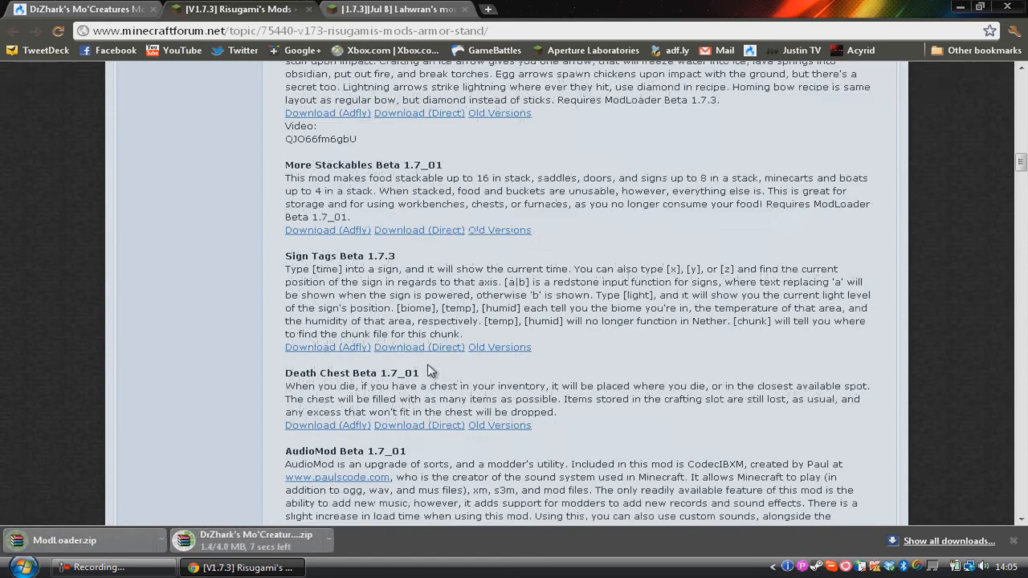
scroll(down, 3)
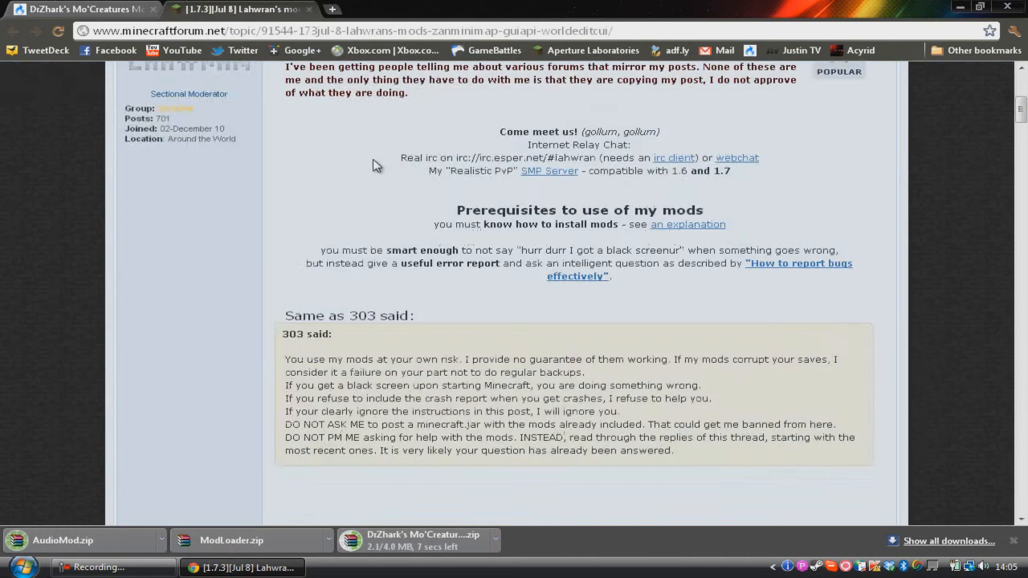
scroll(down, 3)
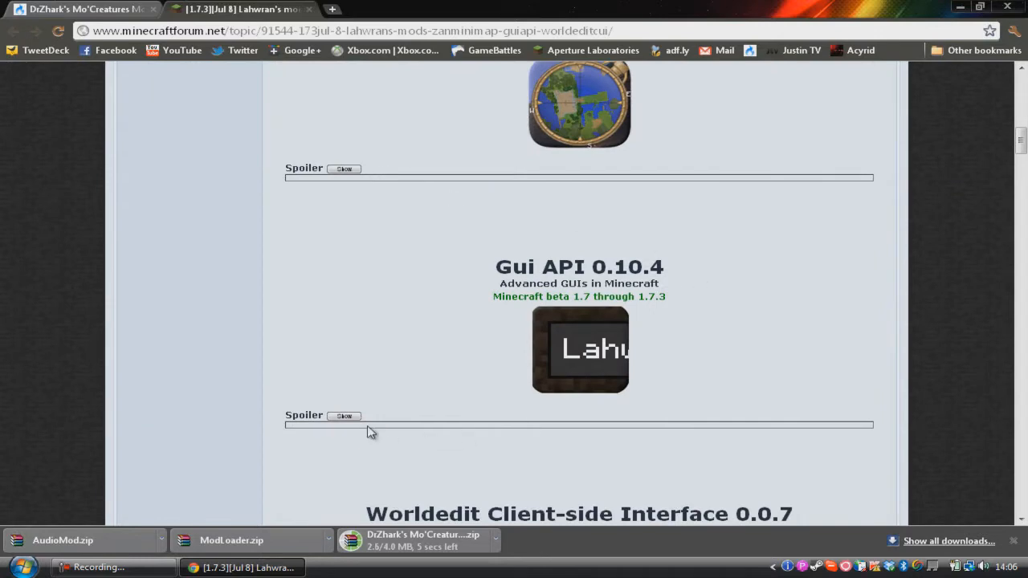
click(344, 416)
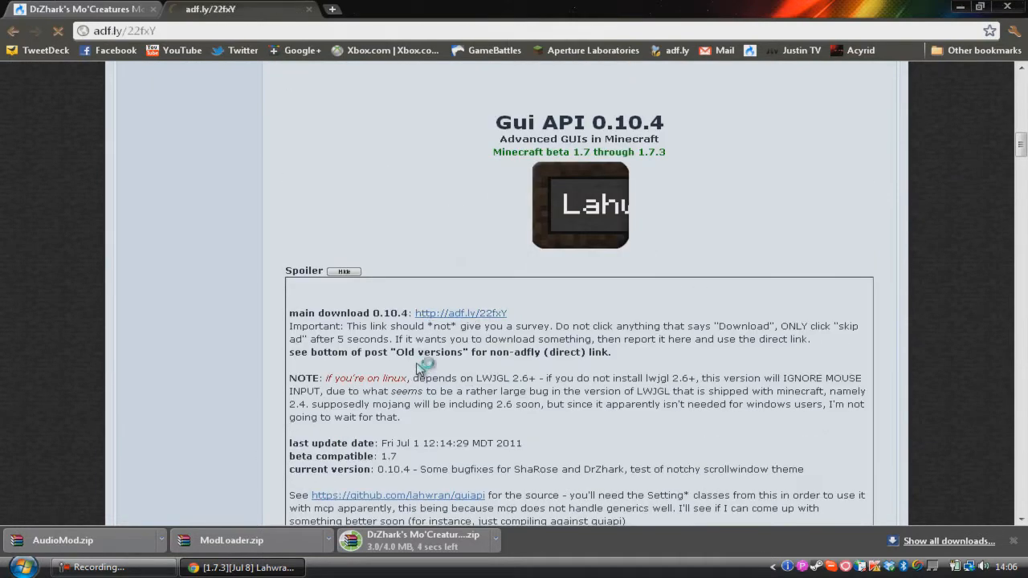
click(463, 312)
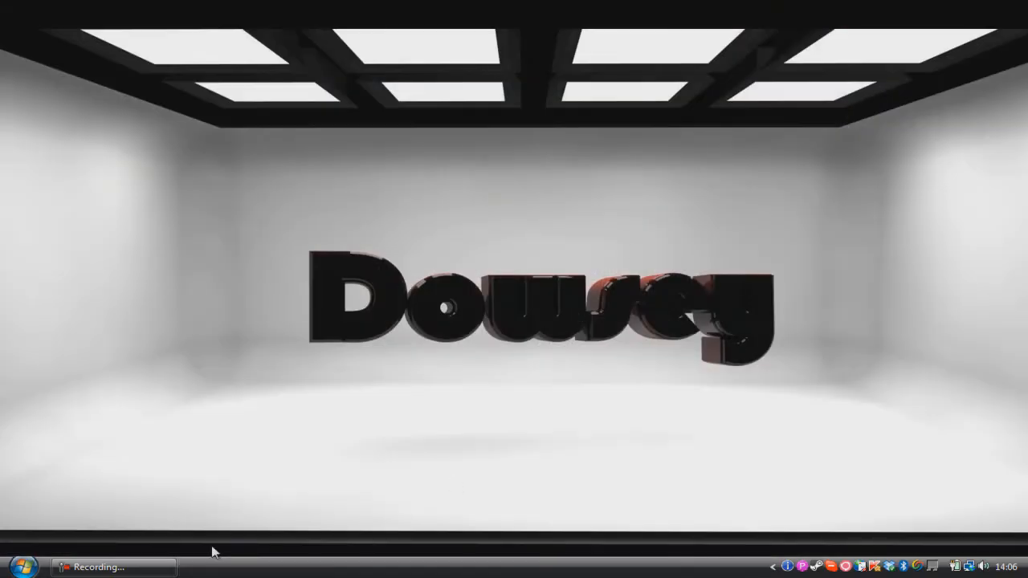
- Open the user's Downloads folder from the Start menu
click(17, 562)
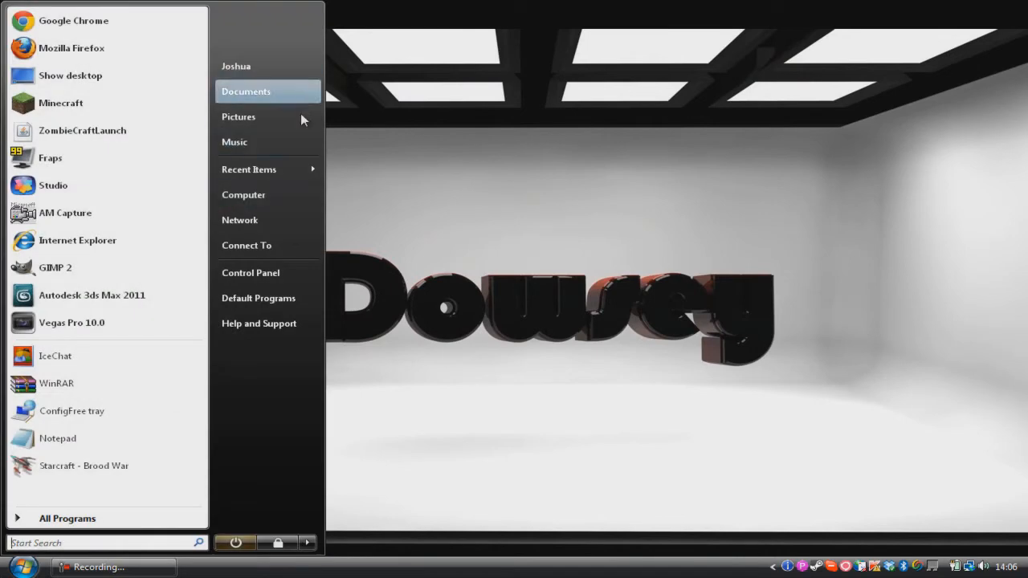
click(246, 90)
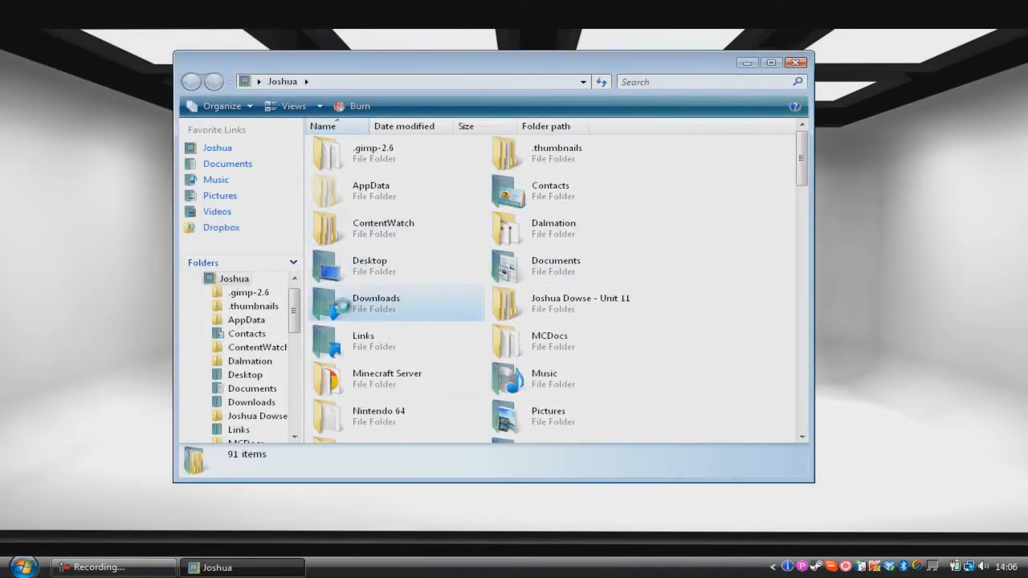
double_click(376, 304)
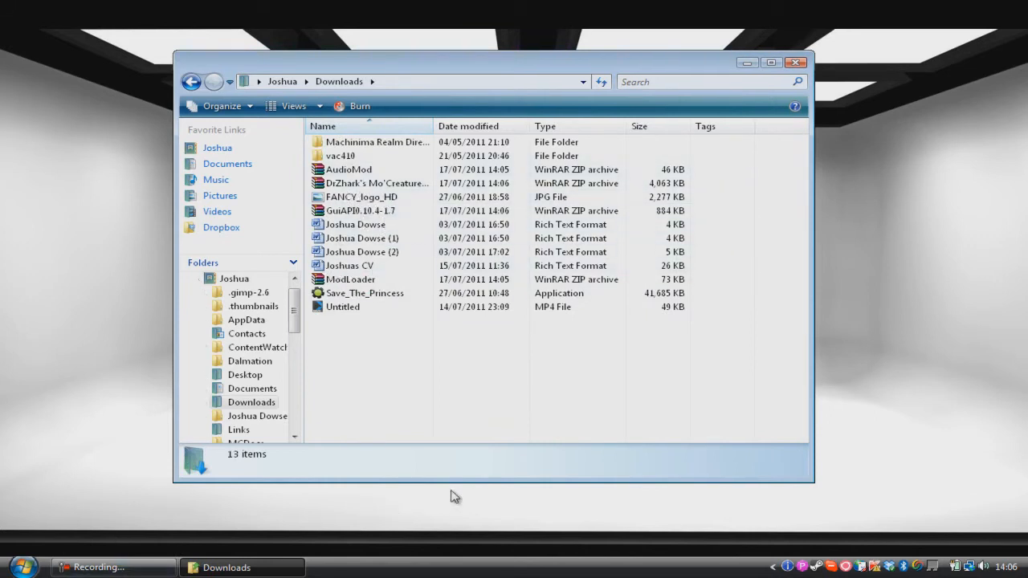
mouse_move(534, 436)
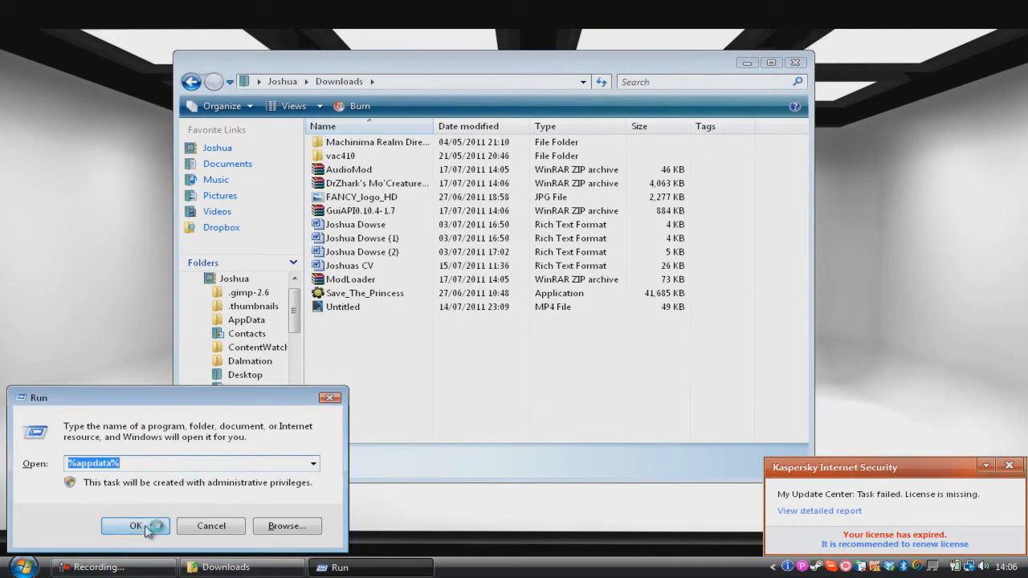
- Go to %appdata%\.minecraft\bin where minecraft.jar lives
click(132, 527)
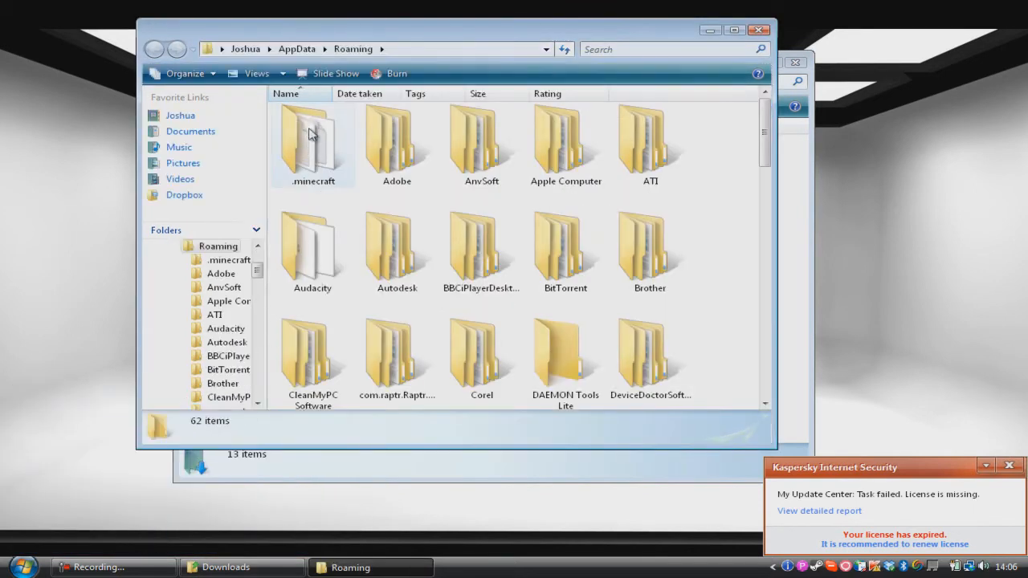
double_click(312, 144)
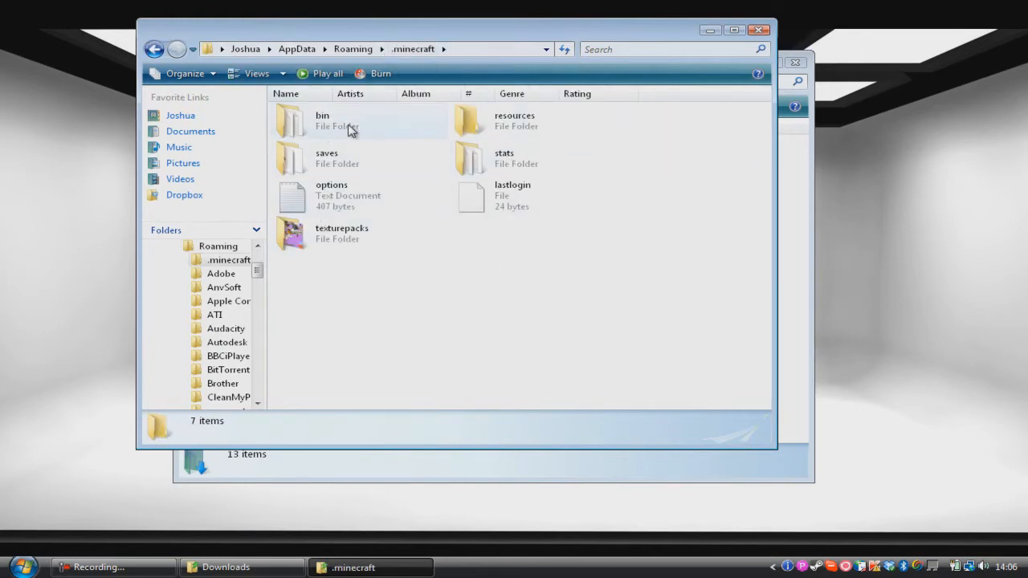
double_click(320, 120)
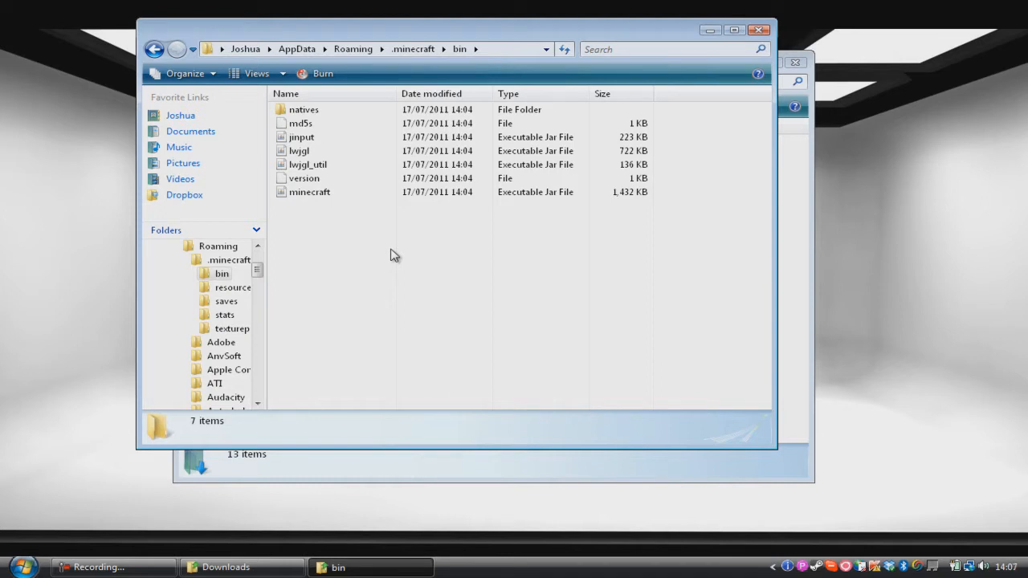
mouse_move(379, 232)
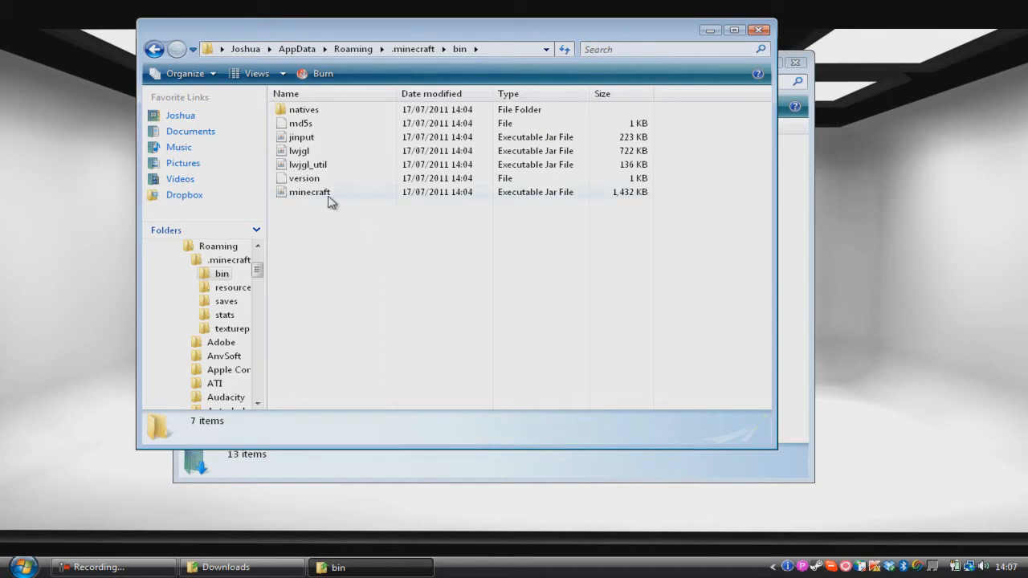
- Open minecraft.jar in WinRAR and dismiss the trial licence notice
right_click(309, 192)
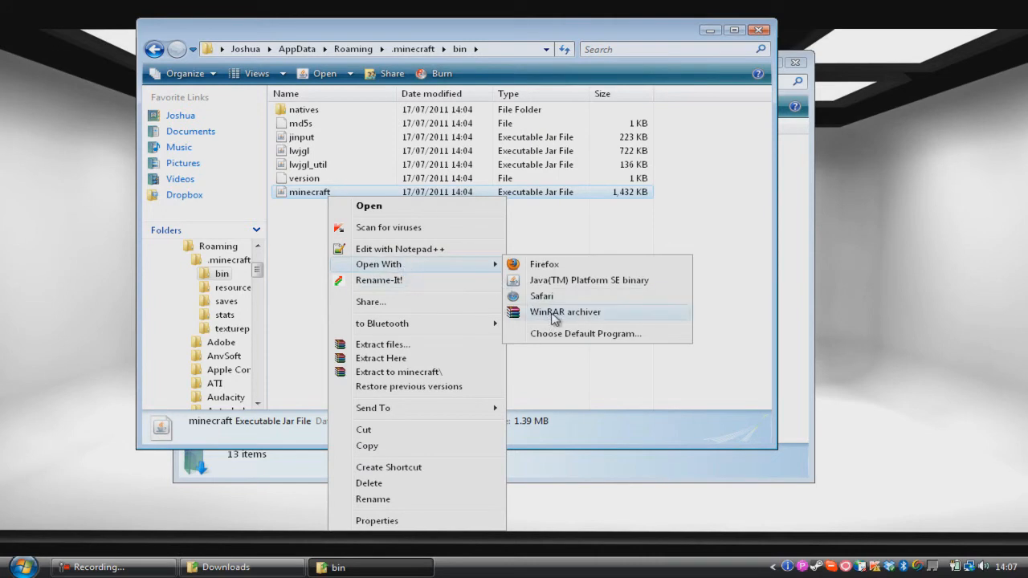
click(565, 311)
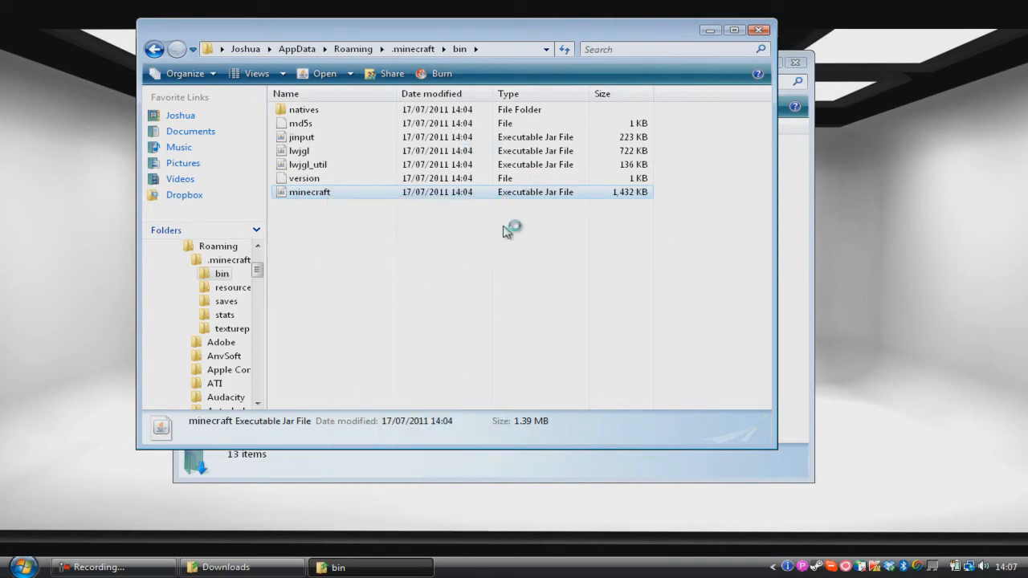
double_click(309, 193)
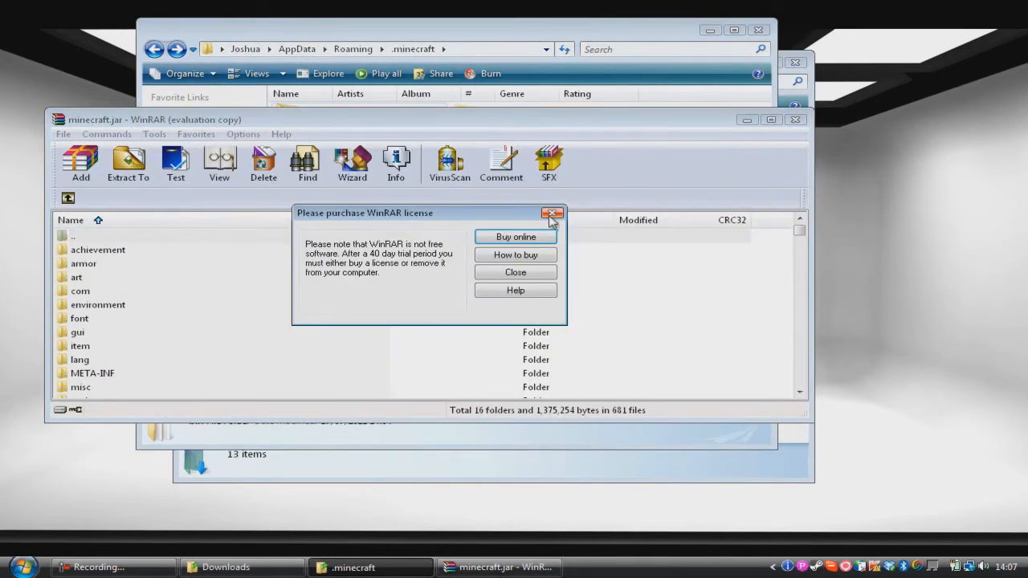
click(552, 212)
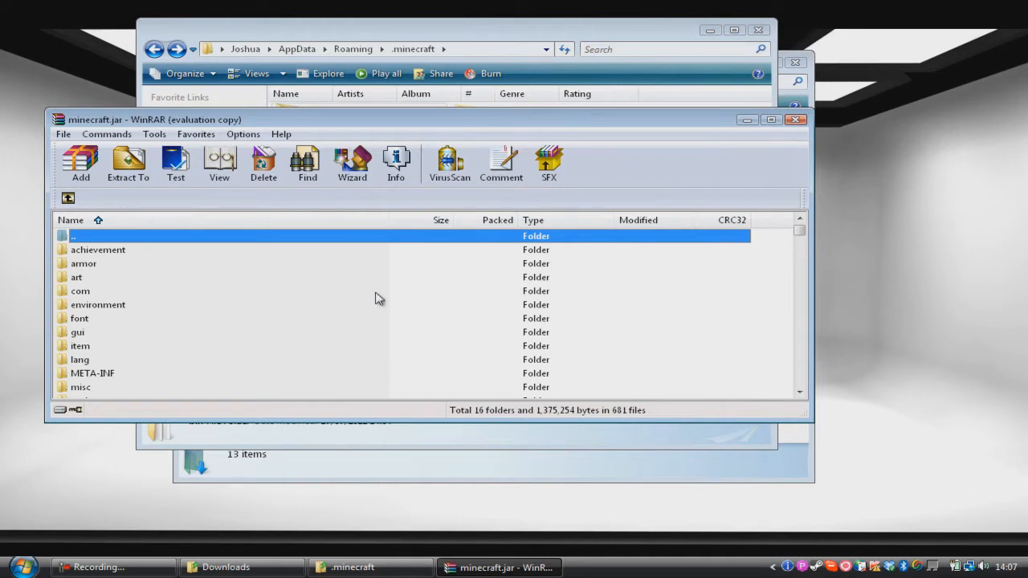
mouse_move(99, 379)
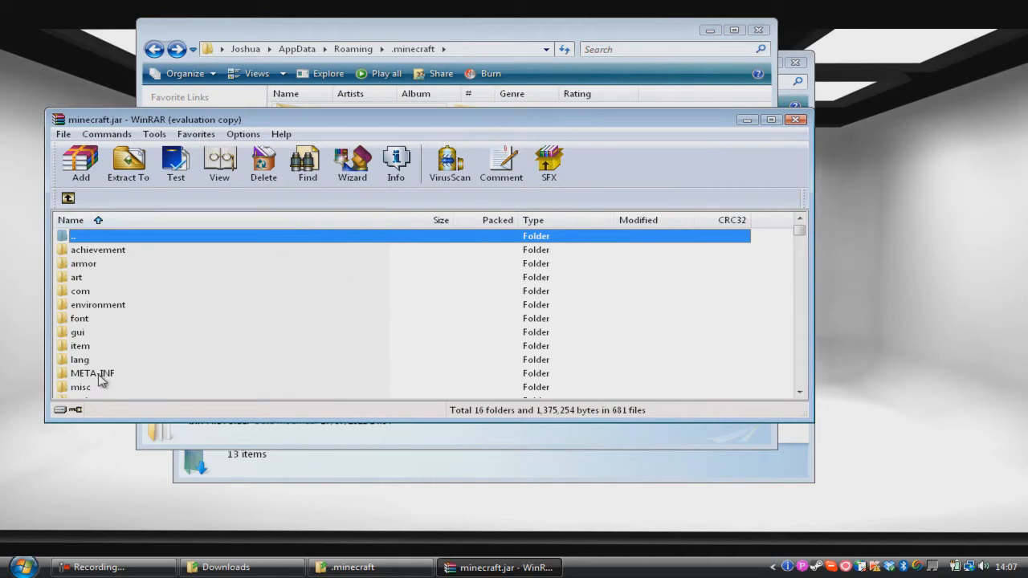
- Delete the META-INF folder from minecraft.jar
click(92, 373)
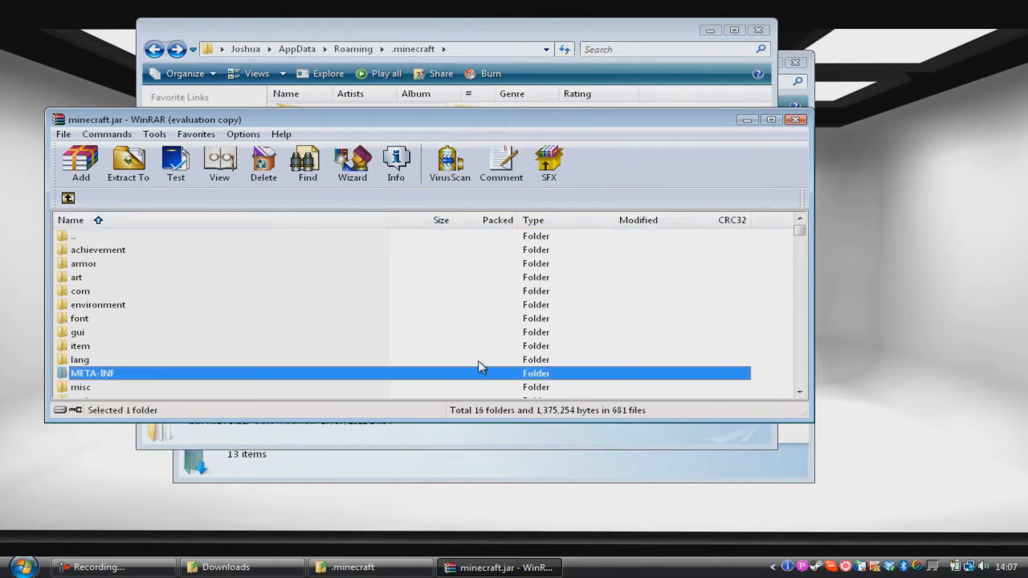
click(264, 161)
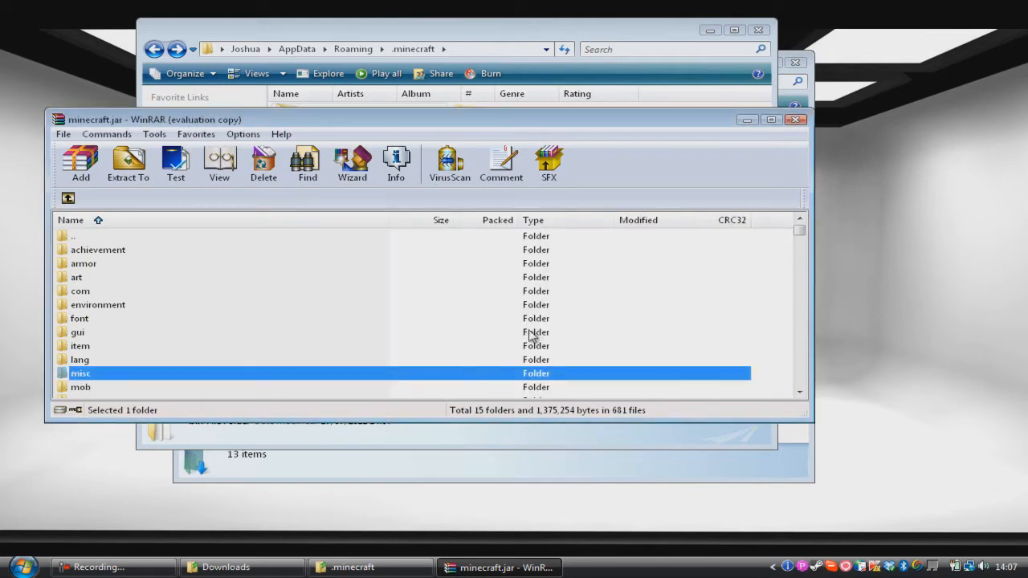
mouse_move(495, 328)
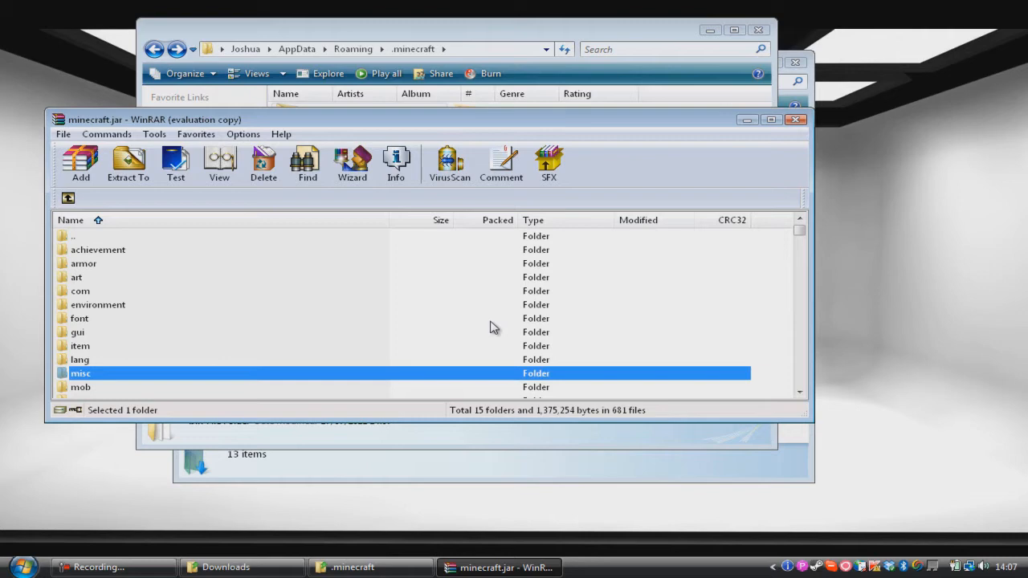
mouse_move(492, 321)
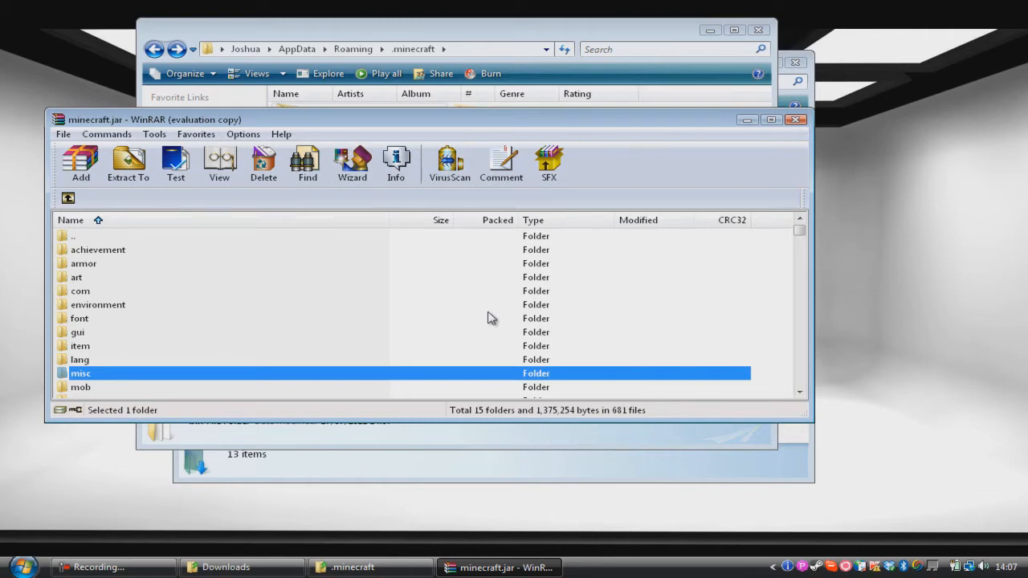
mouse_move(292, 241)
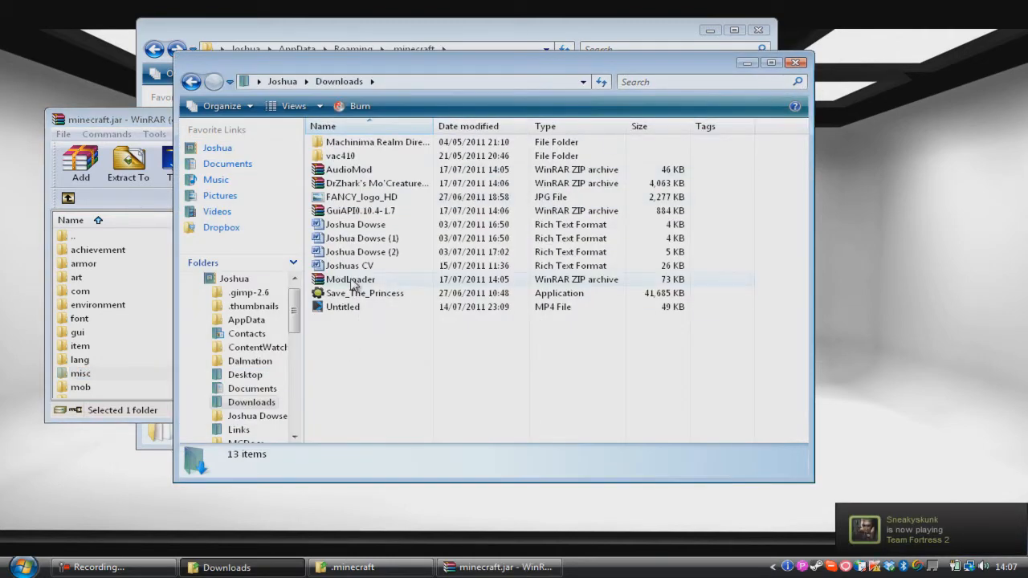
- Open ModLoader.zip in WinRAR beside the minecraft.jar archive window
click(351, 280)
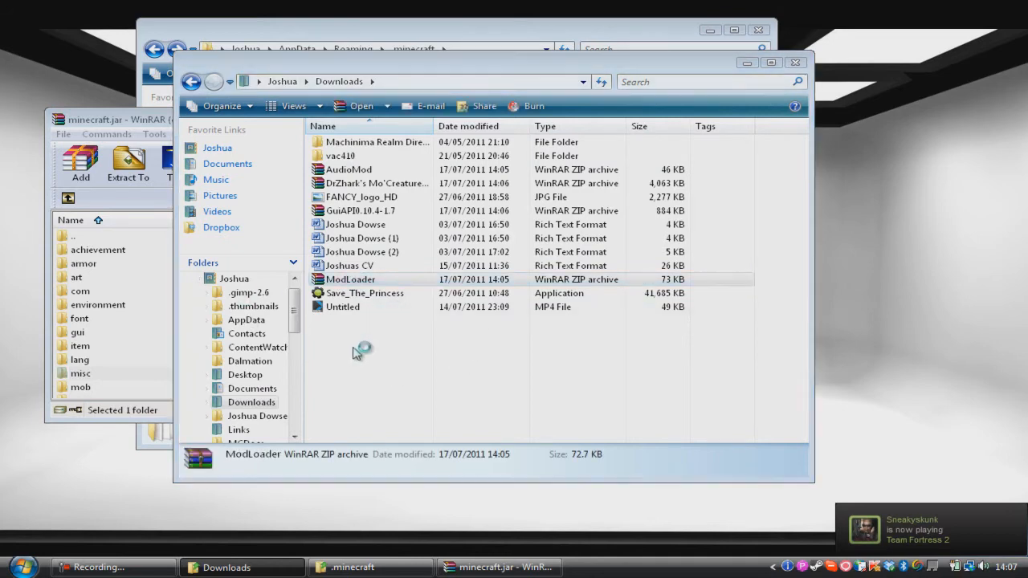
double_click(350, 279)
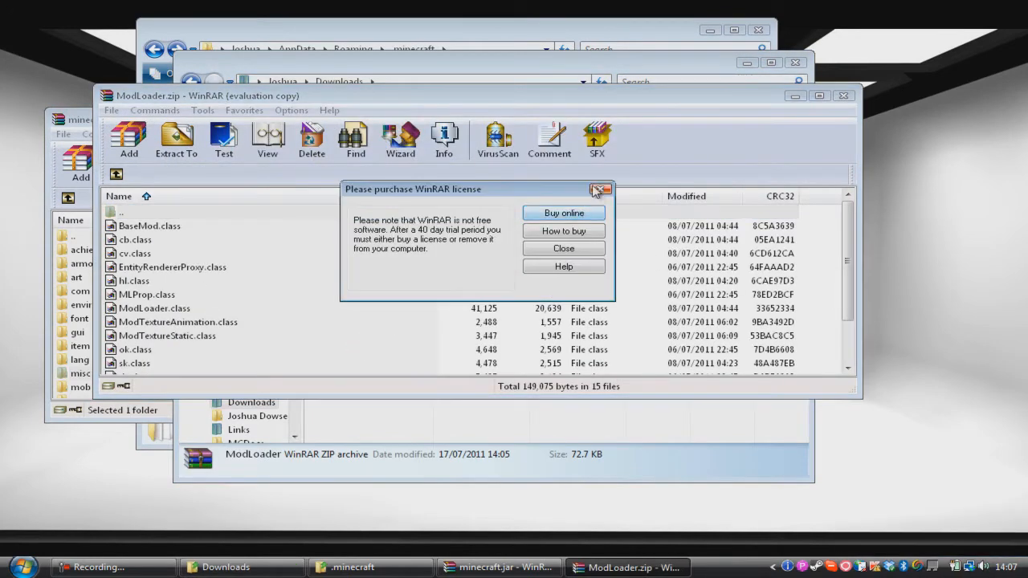
click(599, 190)
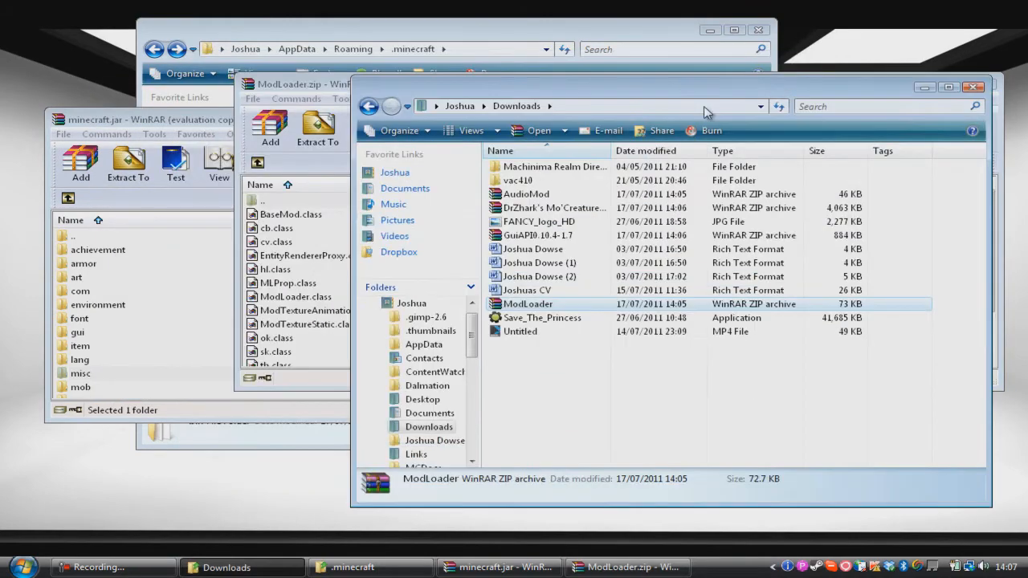
click(628, 565)
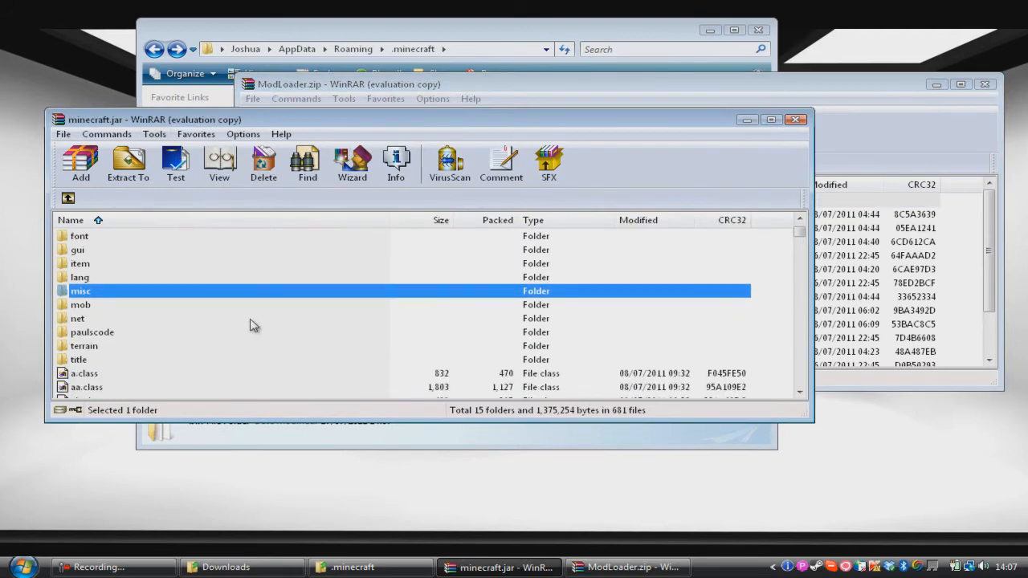
scroll(down, 3)
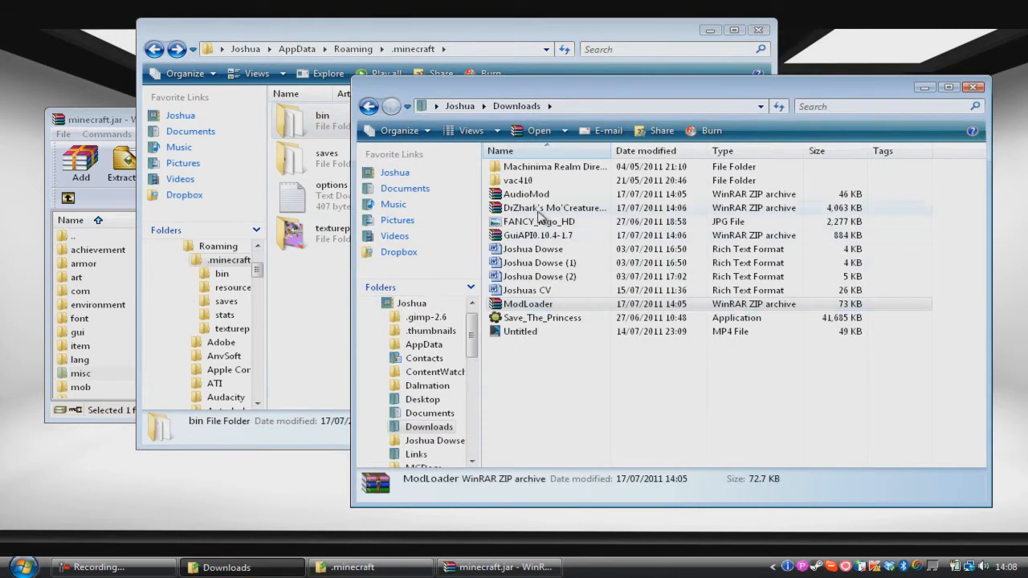
- Open AudioMod.zip and select all its folders and class file for copying into minecraft.jar
double_click(527, 193)
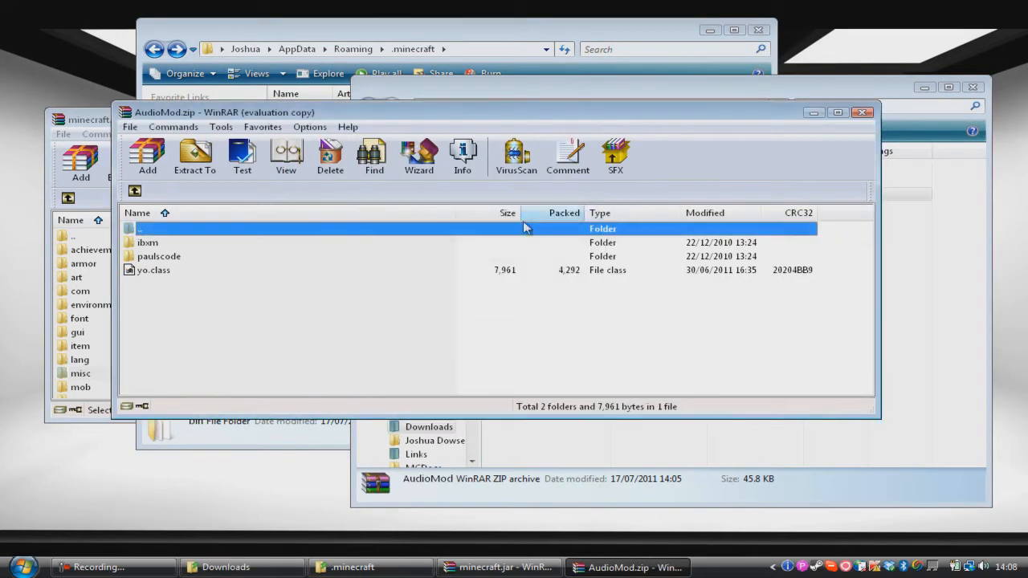
click(157, 255)
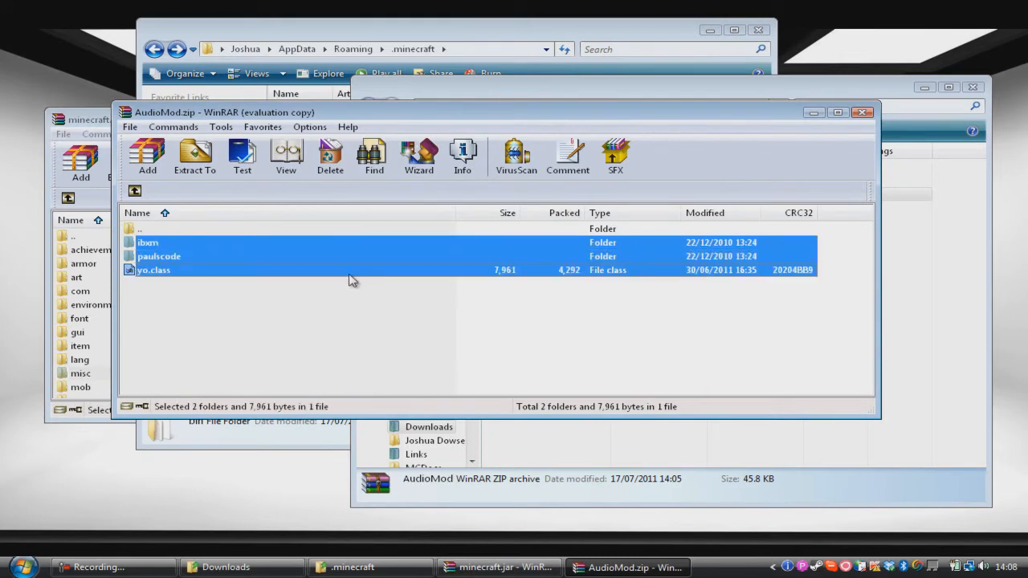
click(148, 241)
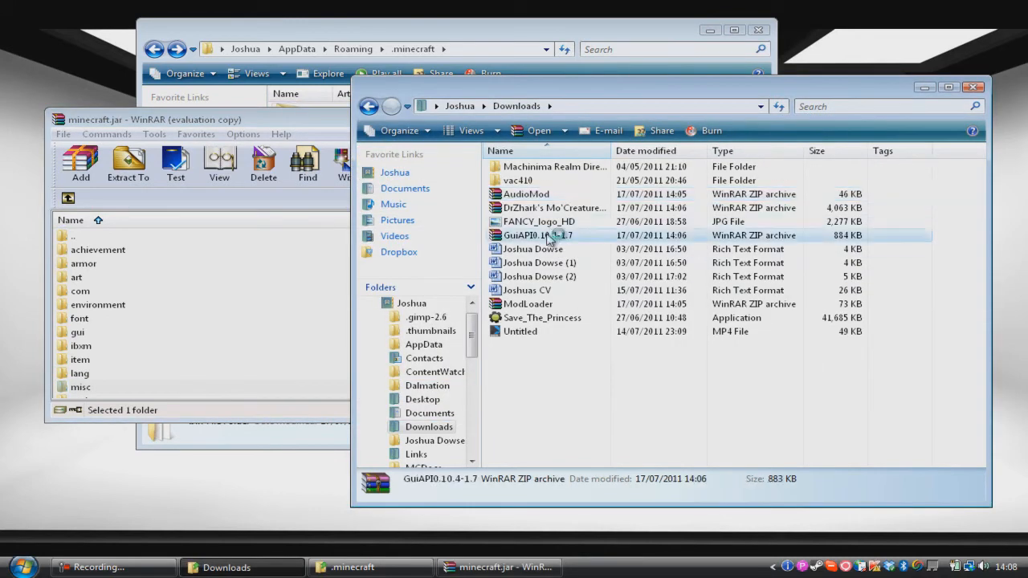
- Open GuiAPI0.10.4-1.7.zip and bring minecraft.jar forward to receive its files
double_click(537, 235)
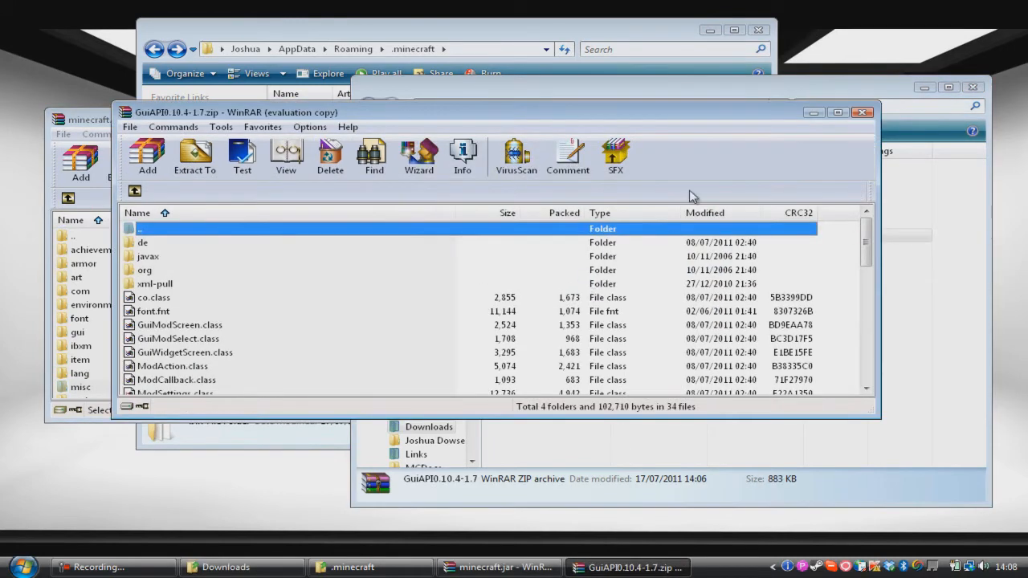
mouse_move(392, 259)
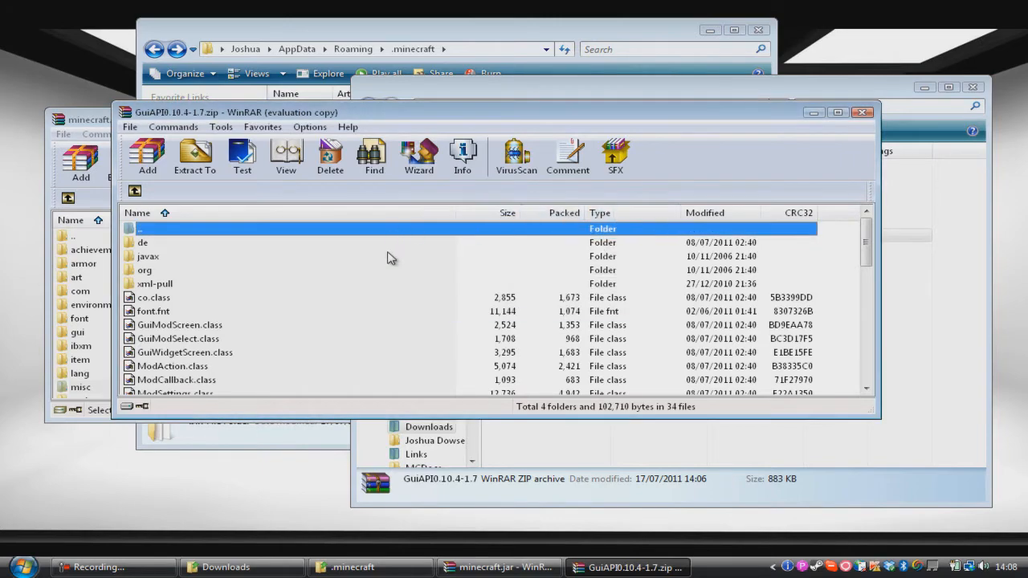
scroll(down, 3)
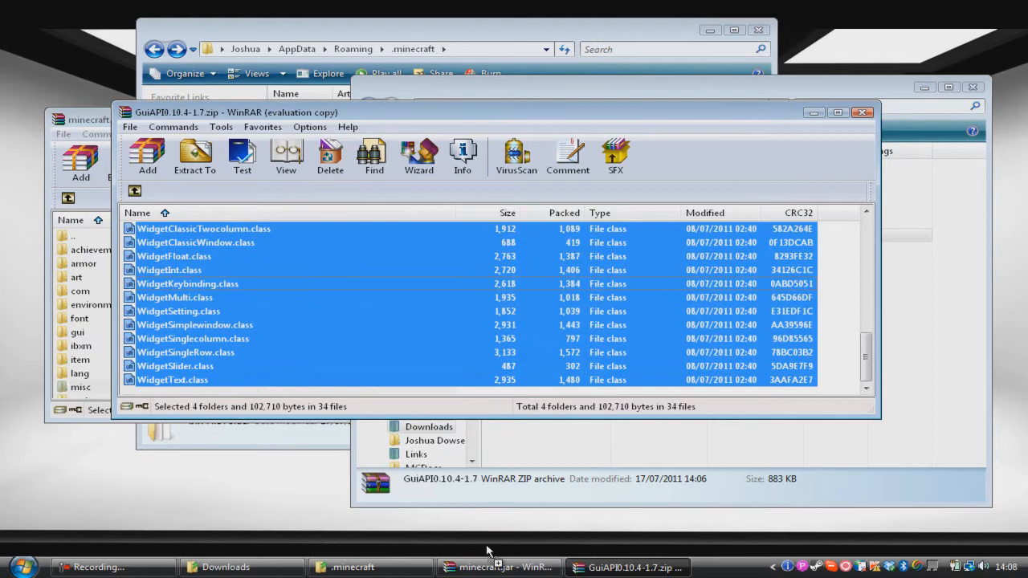
click(498, 566)
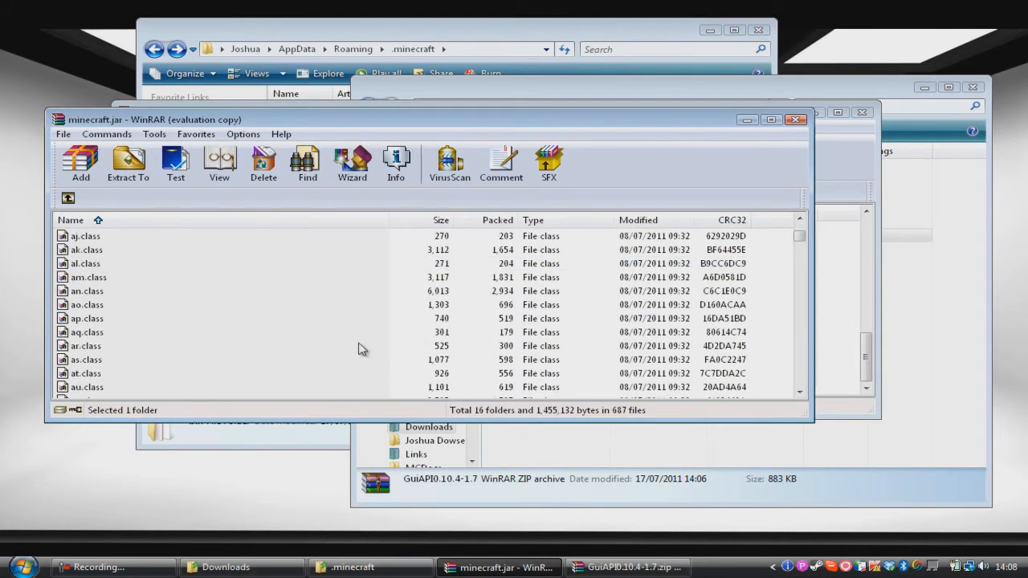
mouse_move(340, 340)
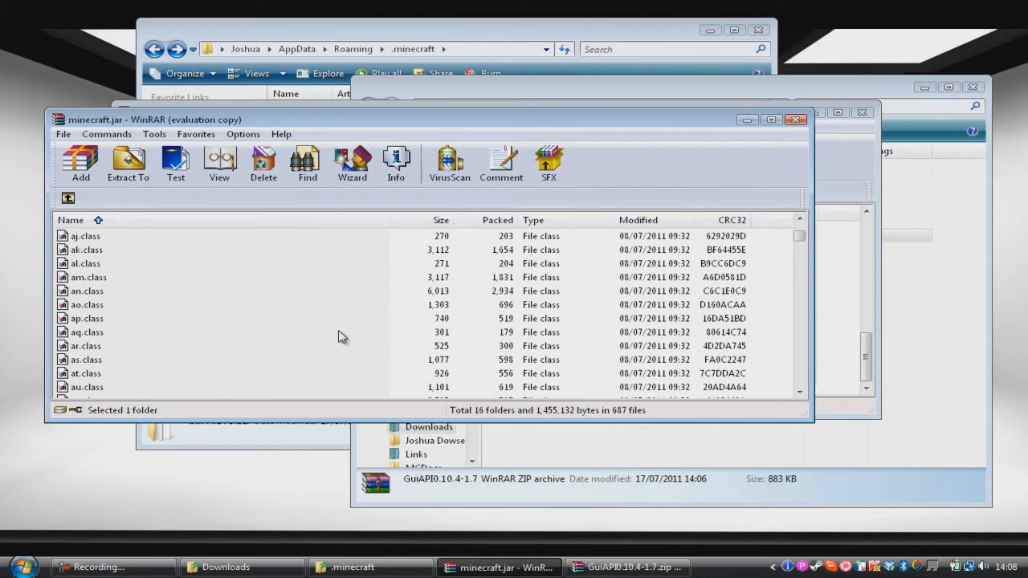
mouse_move(356, 344)
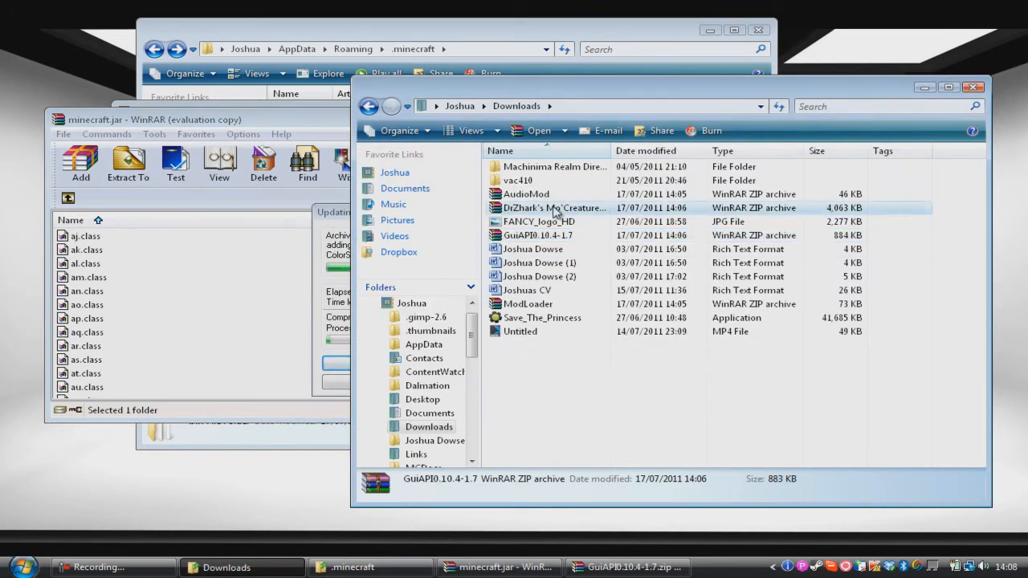
- Open the Mo'Creatures zip and place MoCreatures.zip in .minecraft\mods
double_click(549, 209)
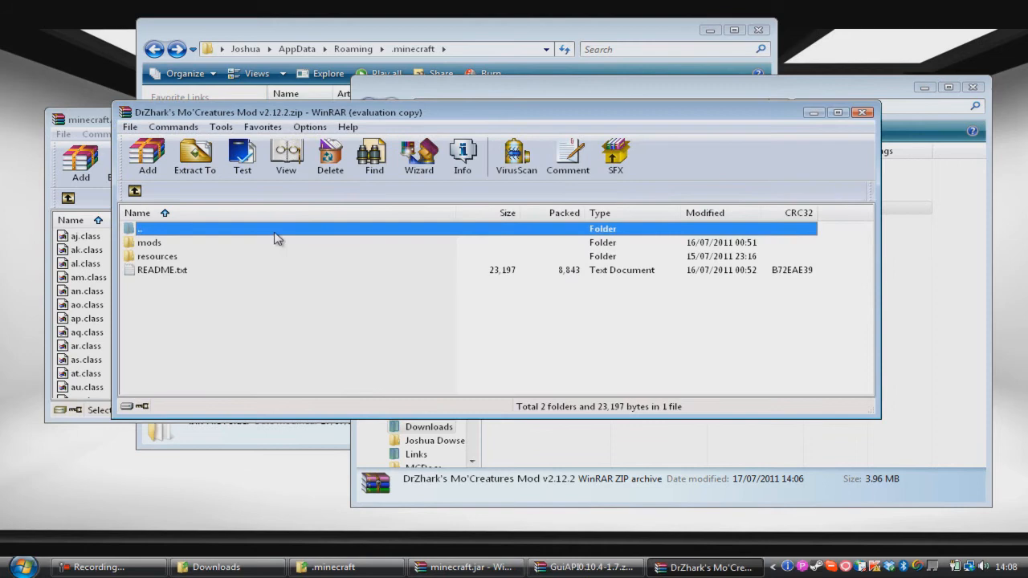
mouse_move(384, 58)
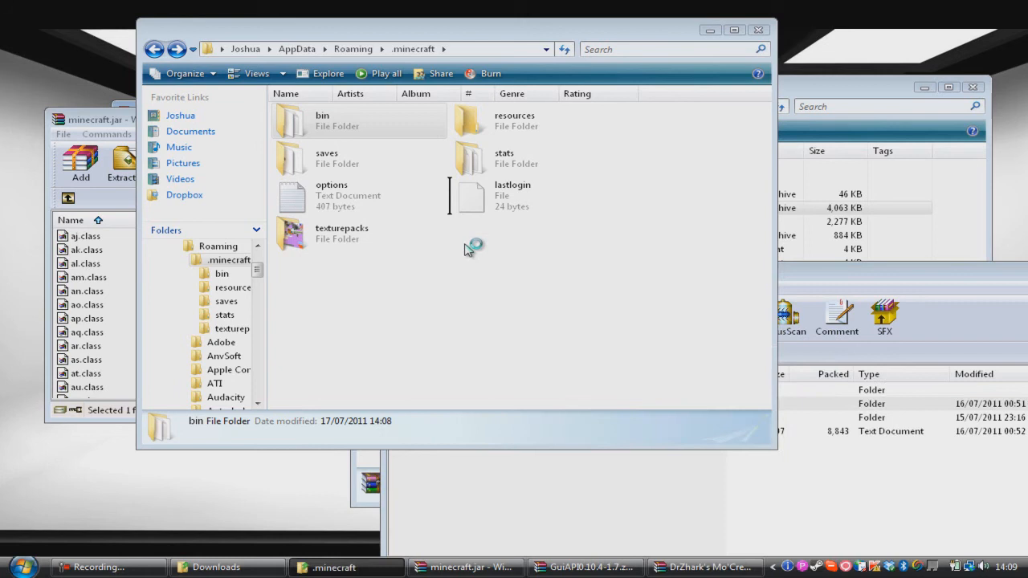
double_click(228, 286)
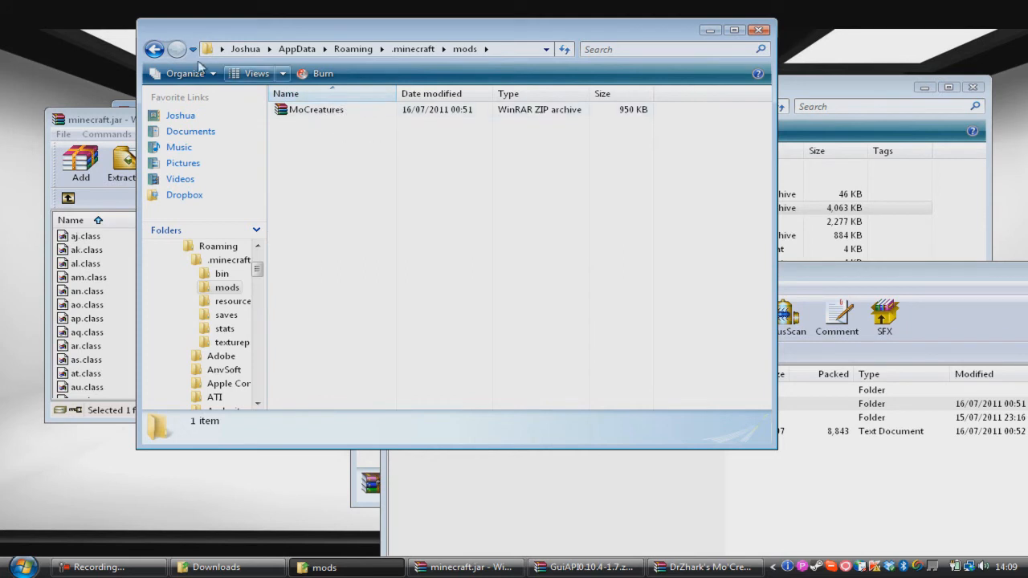
click(157, 49)
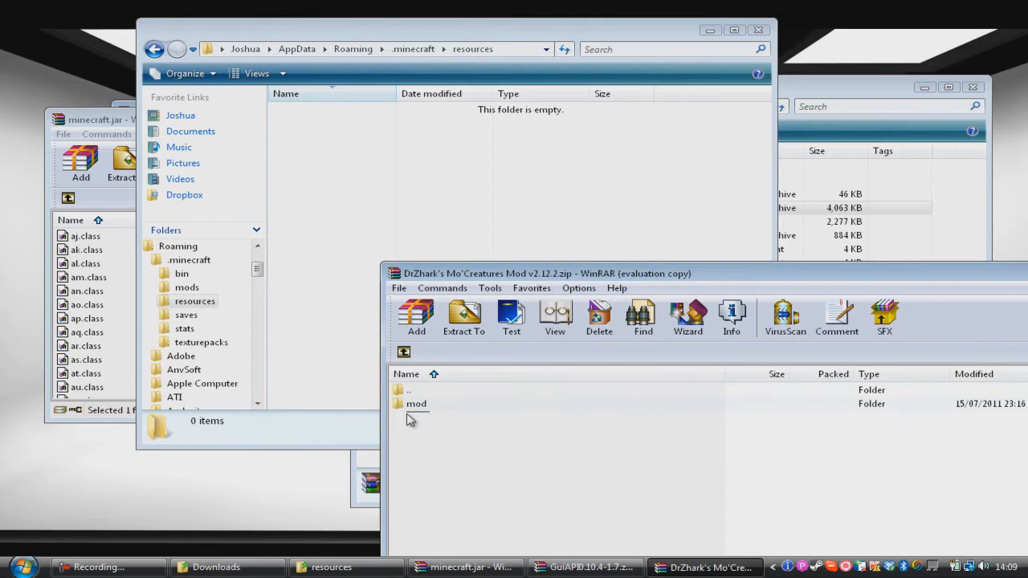
click(463, 315)
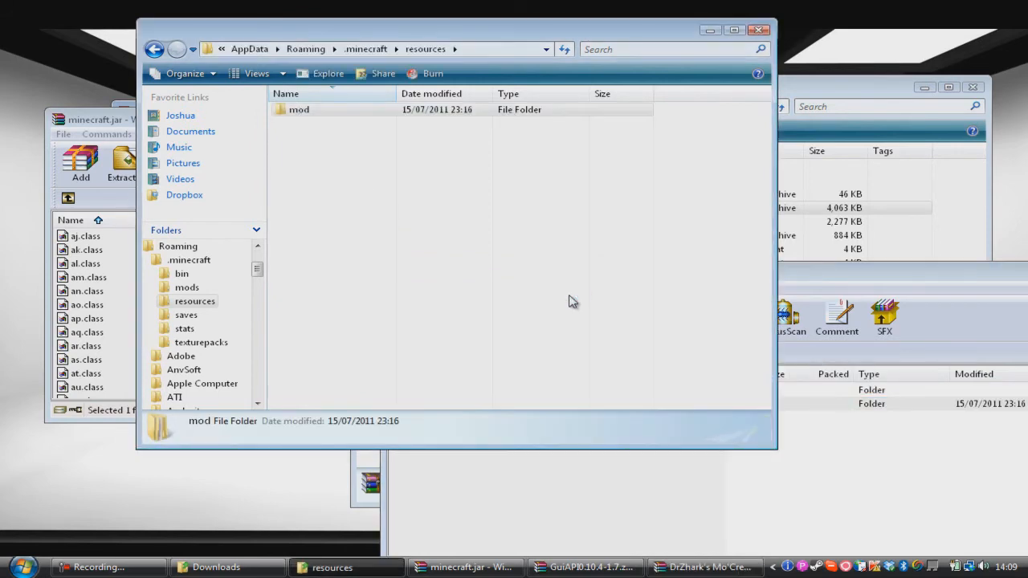
mouse_move(761, 210)
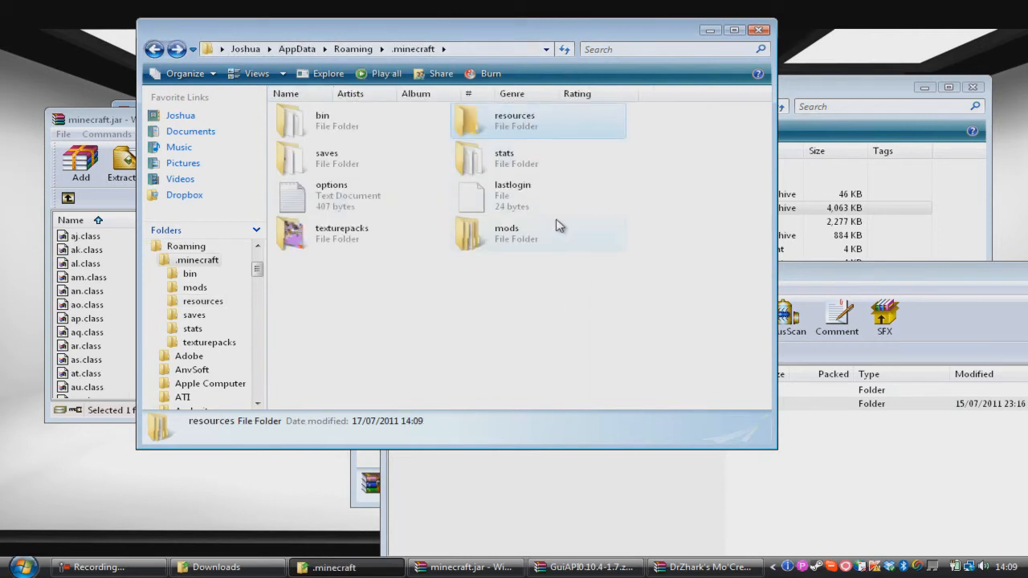
mouse_move(488, 247)
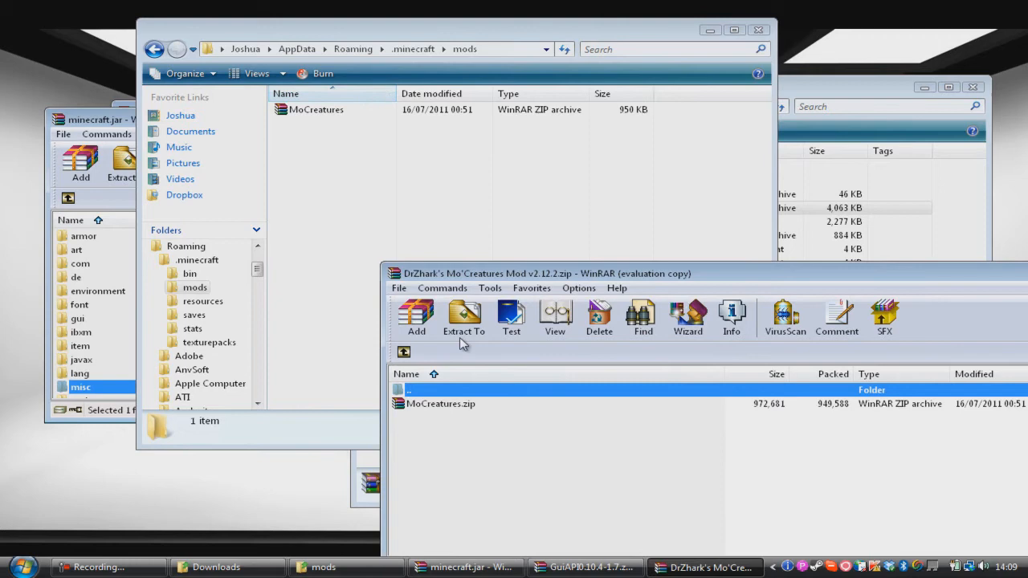
- Put the mod's sound files under resources\mod\sound and close the archive
click(202, 302)
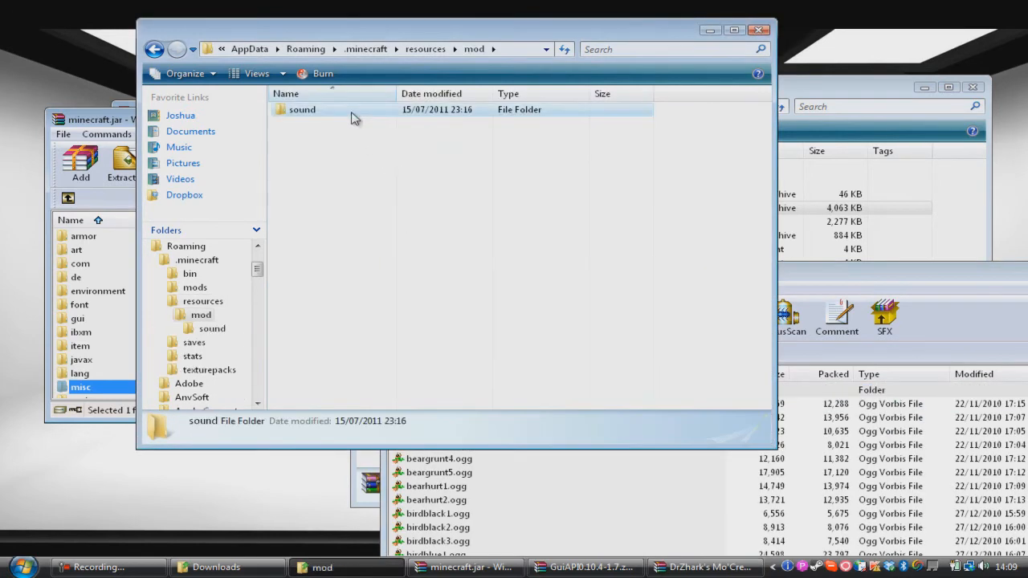
double_click(302, 109)
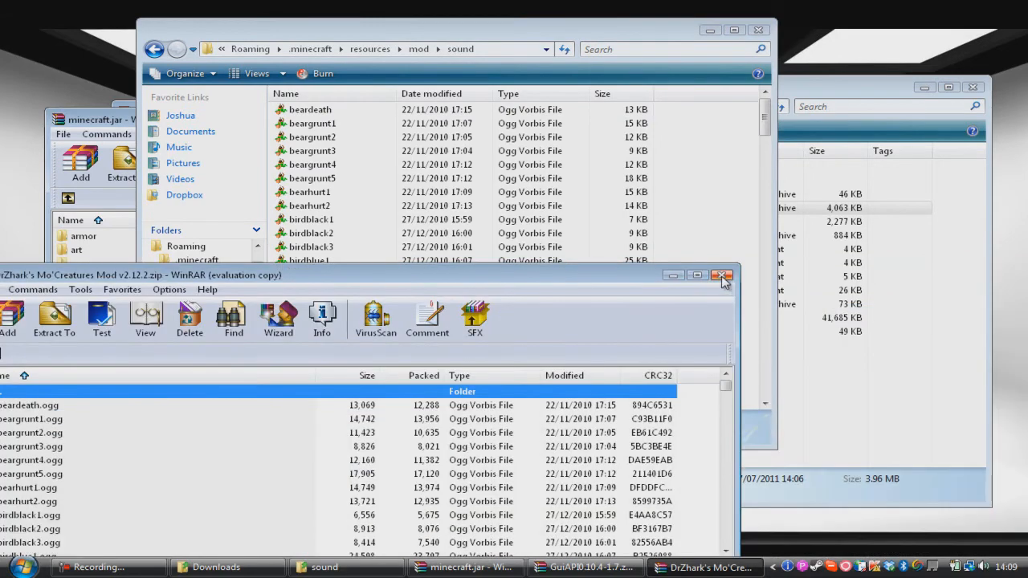
click(721, 276)
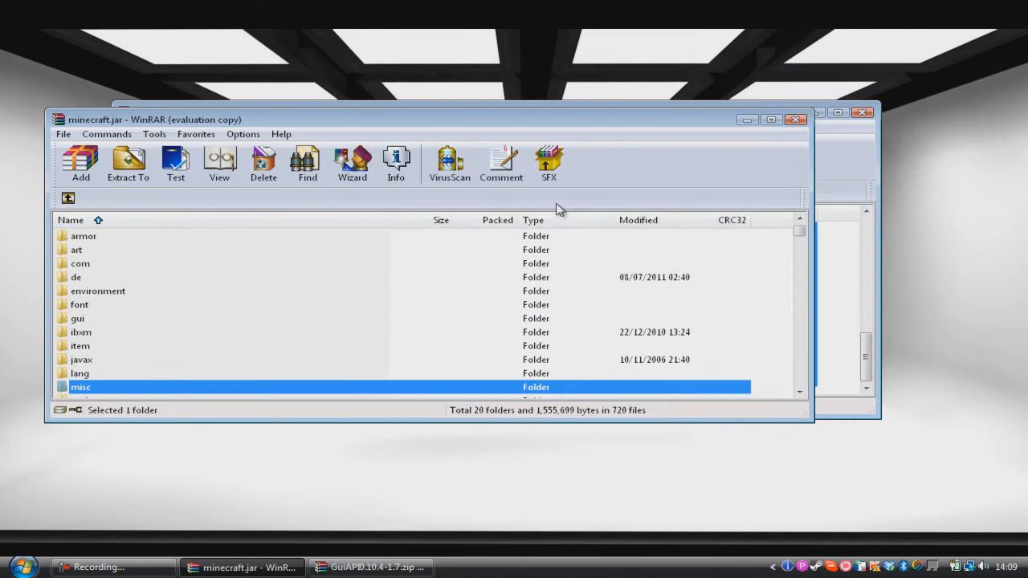
- Launch Minecraft from the Start menu and log in to reach the title screen
click(24, 563)
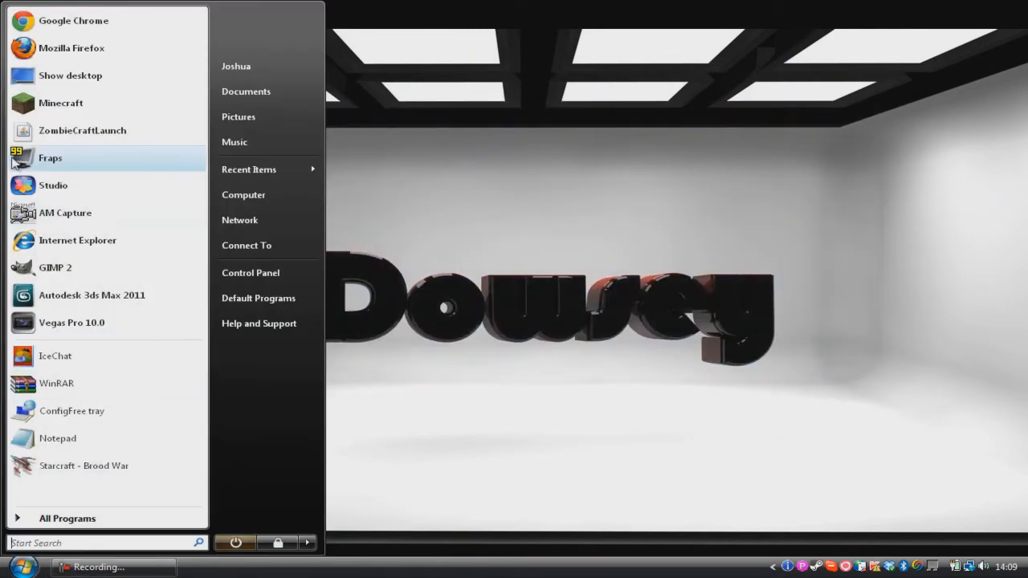
click(506, 224)
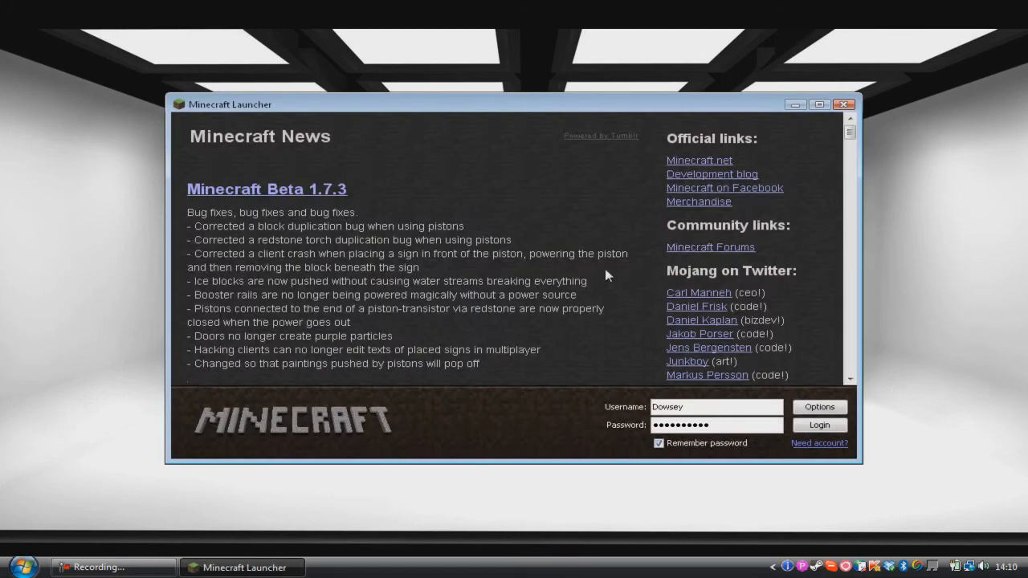
click(820, 424)
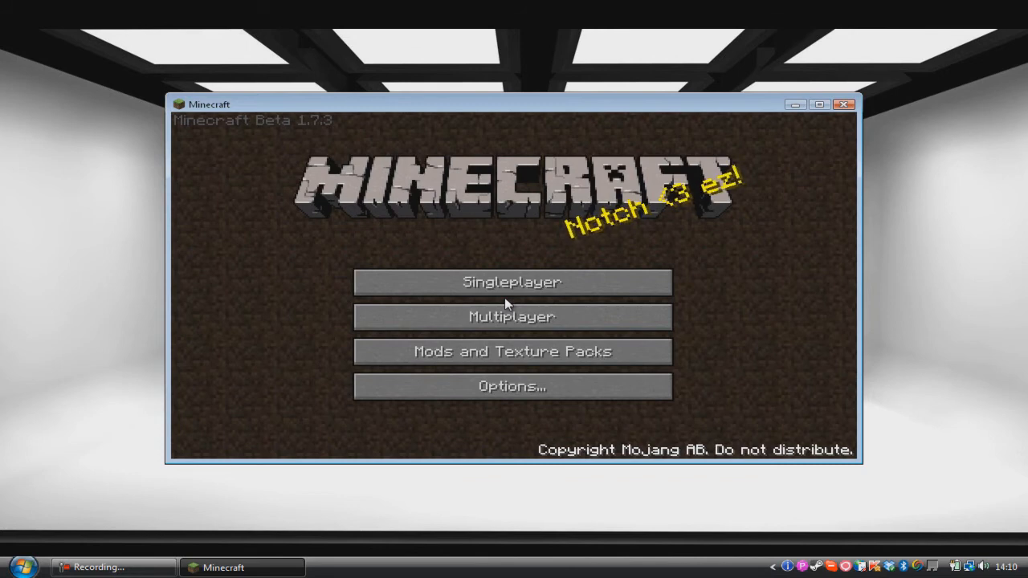
mouse_move(527, 279)
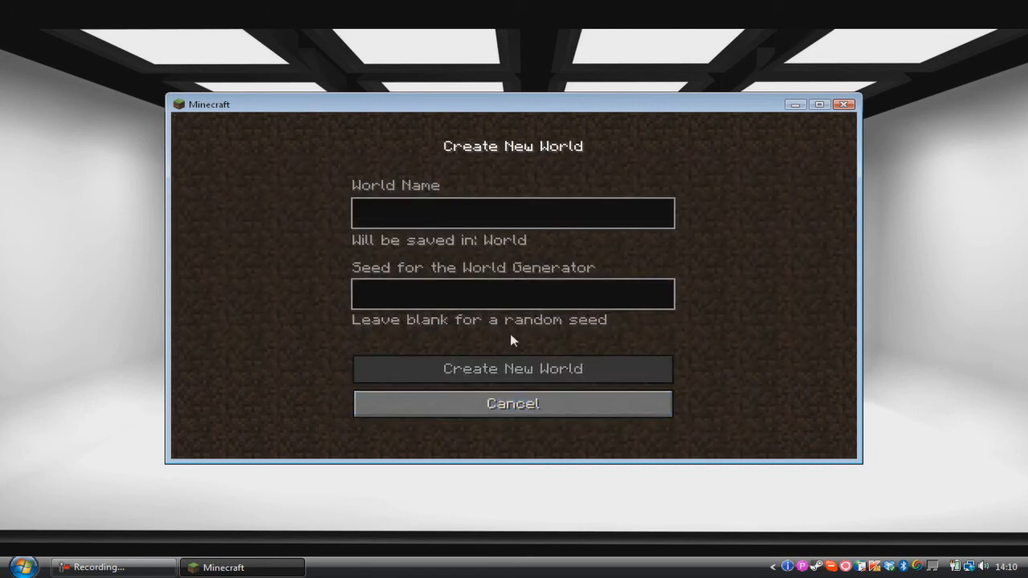
- Create a new singleplayer world with default settings and enter it
click(512, 368)
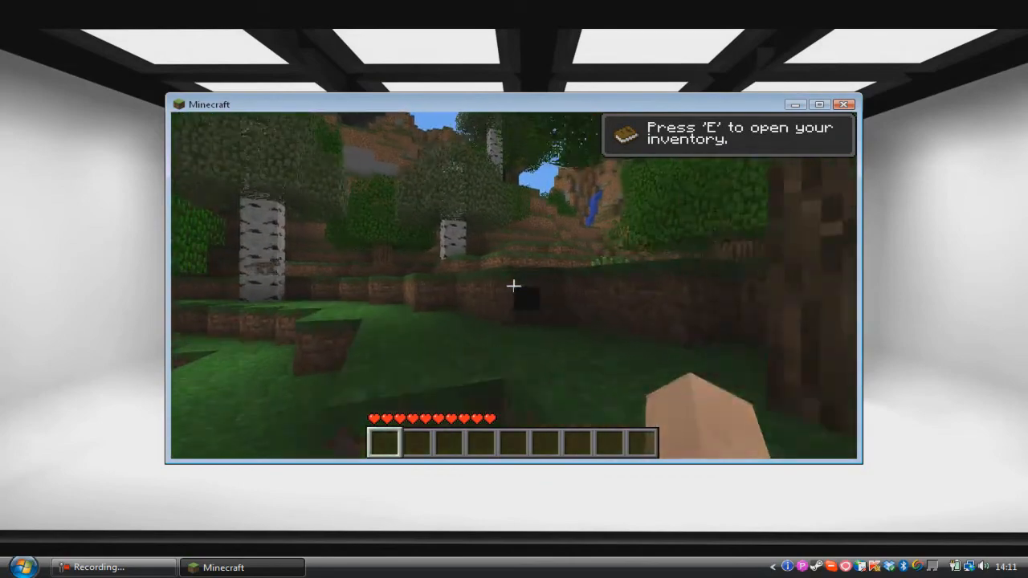
mouse_move(514, 286)
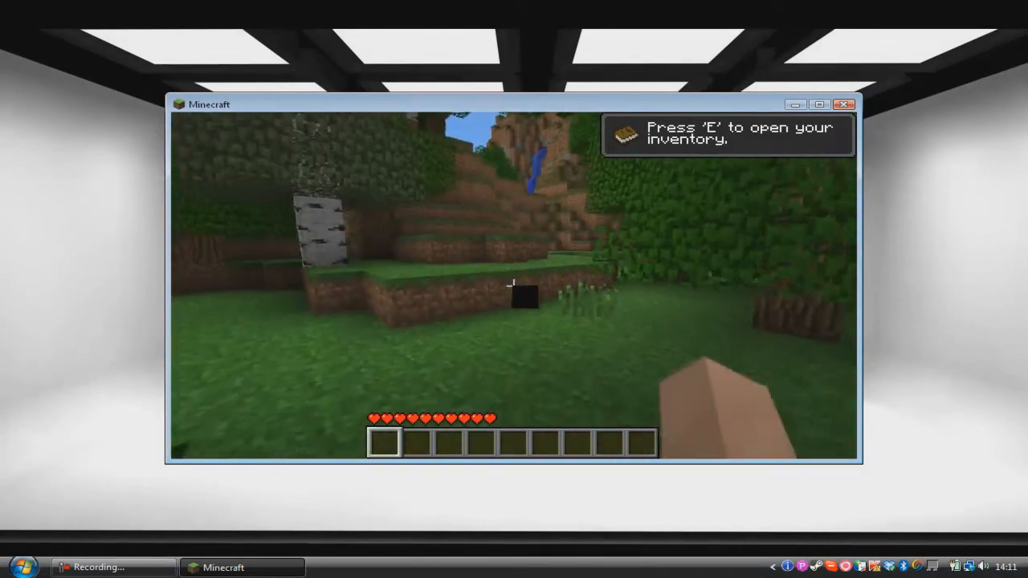